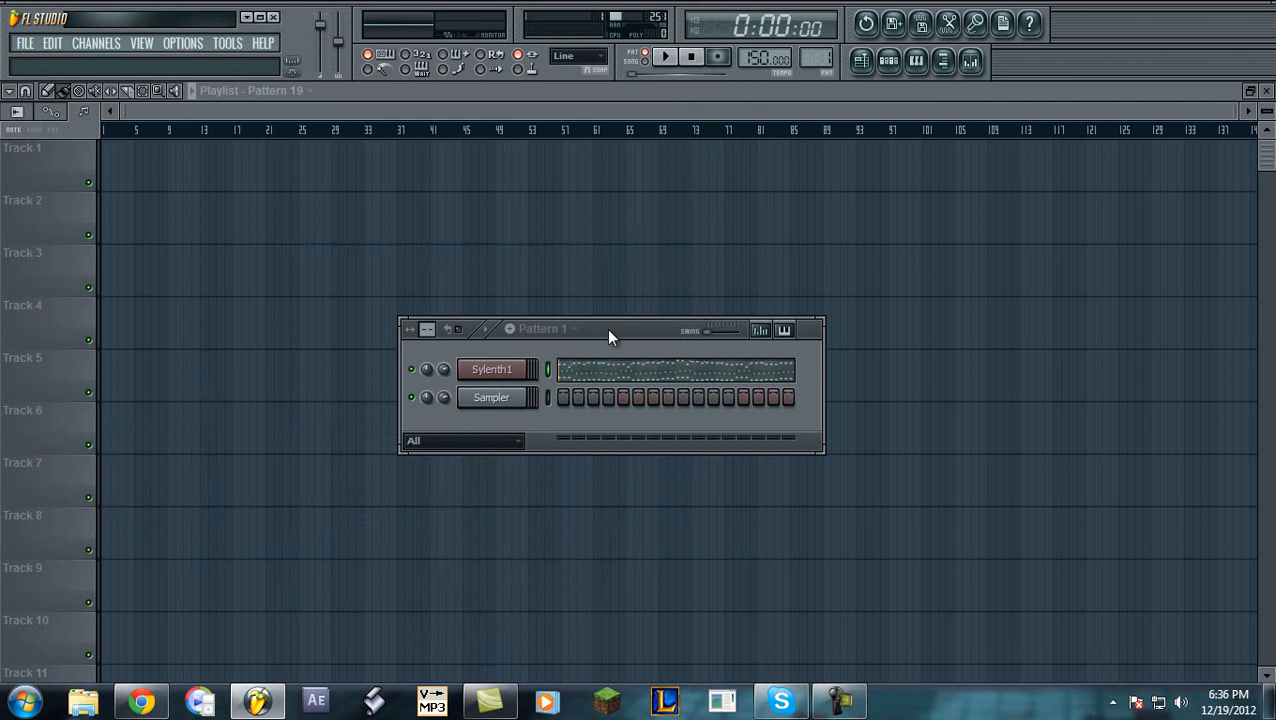
Open and close Sylenth1, start melody playback, and move the Channel Rack lower
{"action": "left_click", "coordinate": [491, 369]}
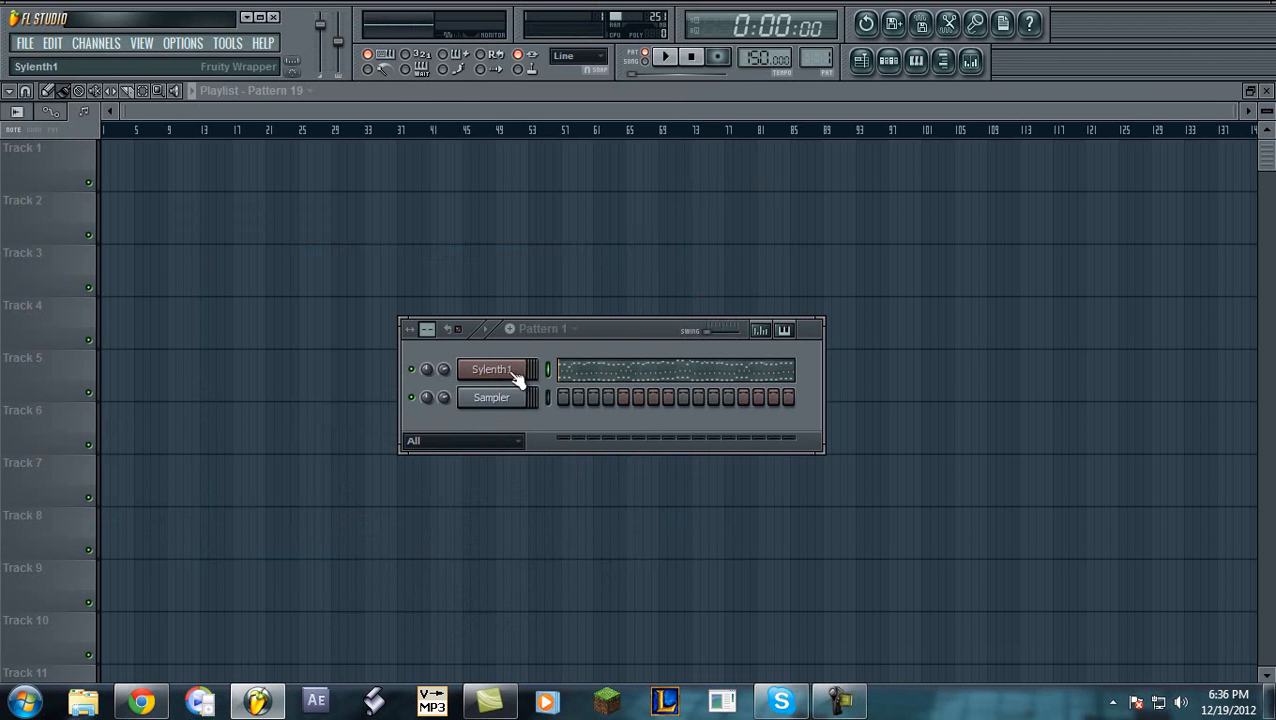
{"action": "left_click", "coordinate": [491, 369]}
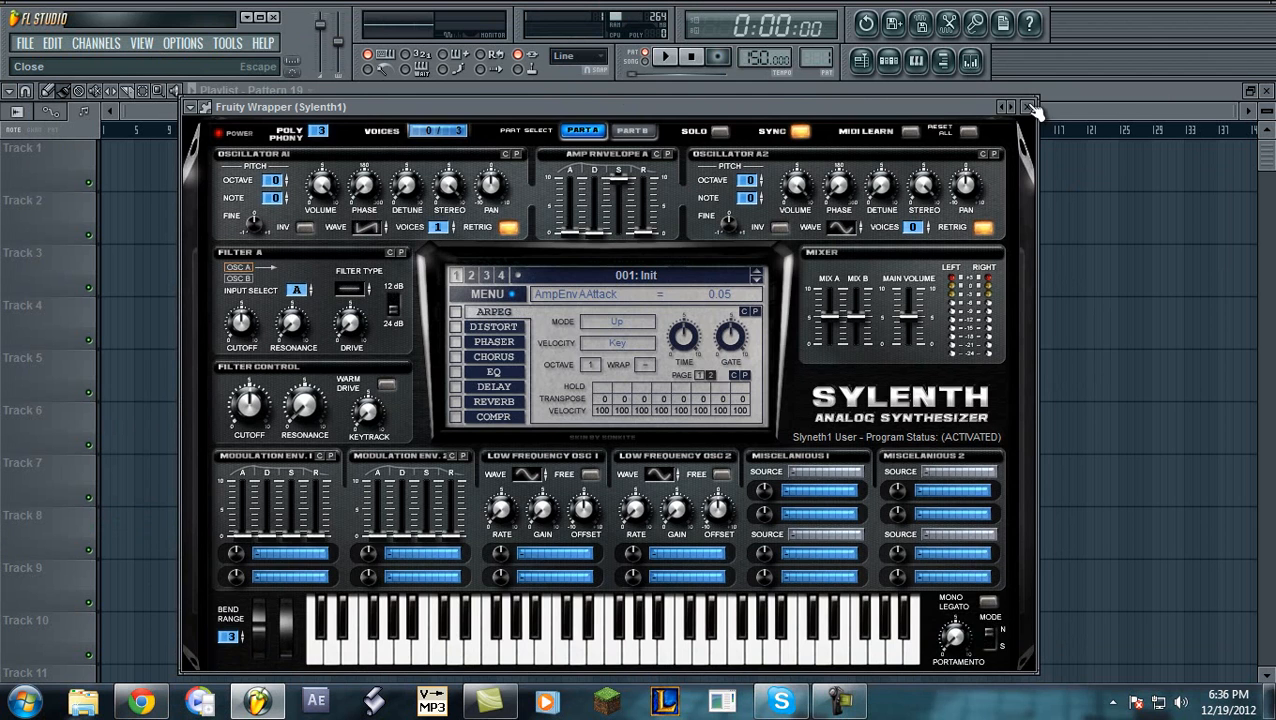
{"action": "left_click", "coordinate": [1032, 107]}
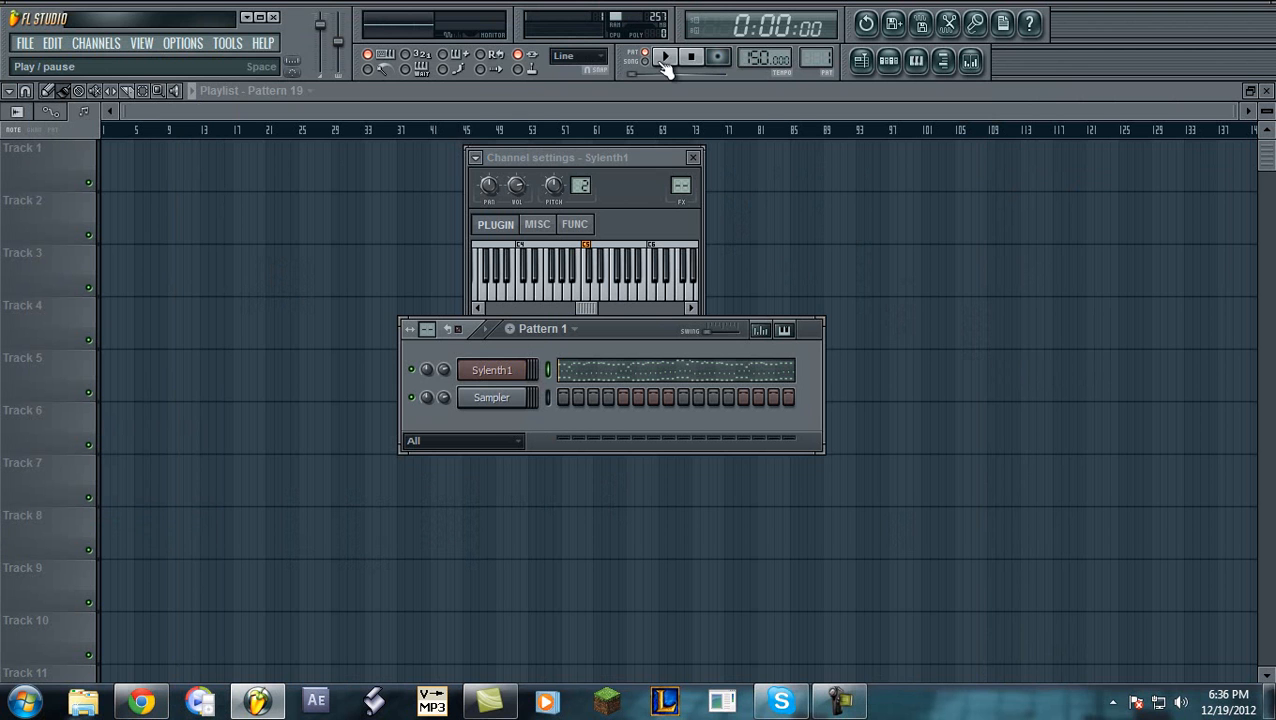
{"action": "mouse_move", "coordinate": [678, 72]}
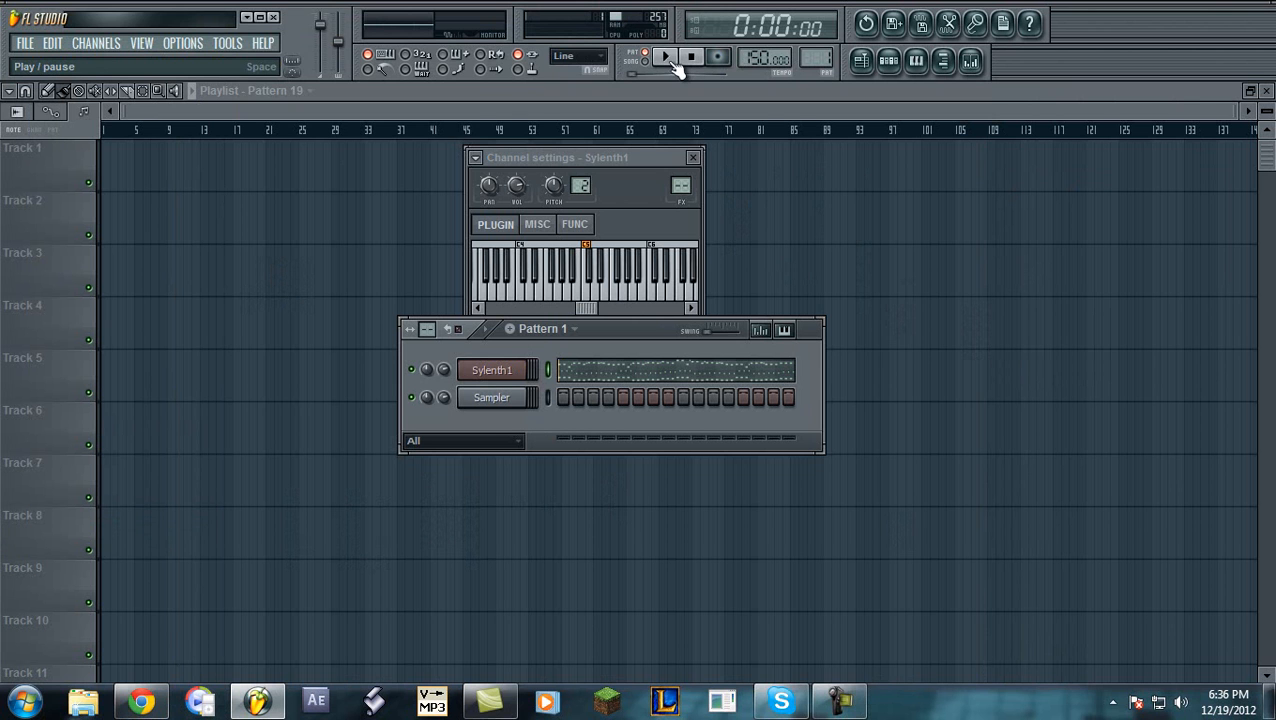
{"action": "left_click", "coordinate": [666, 56]}
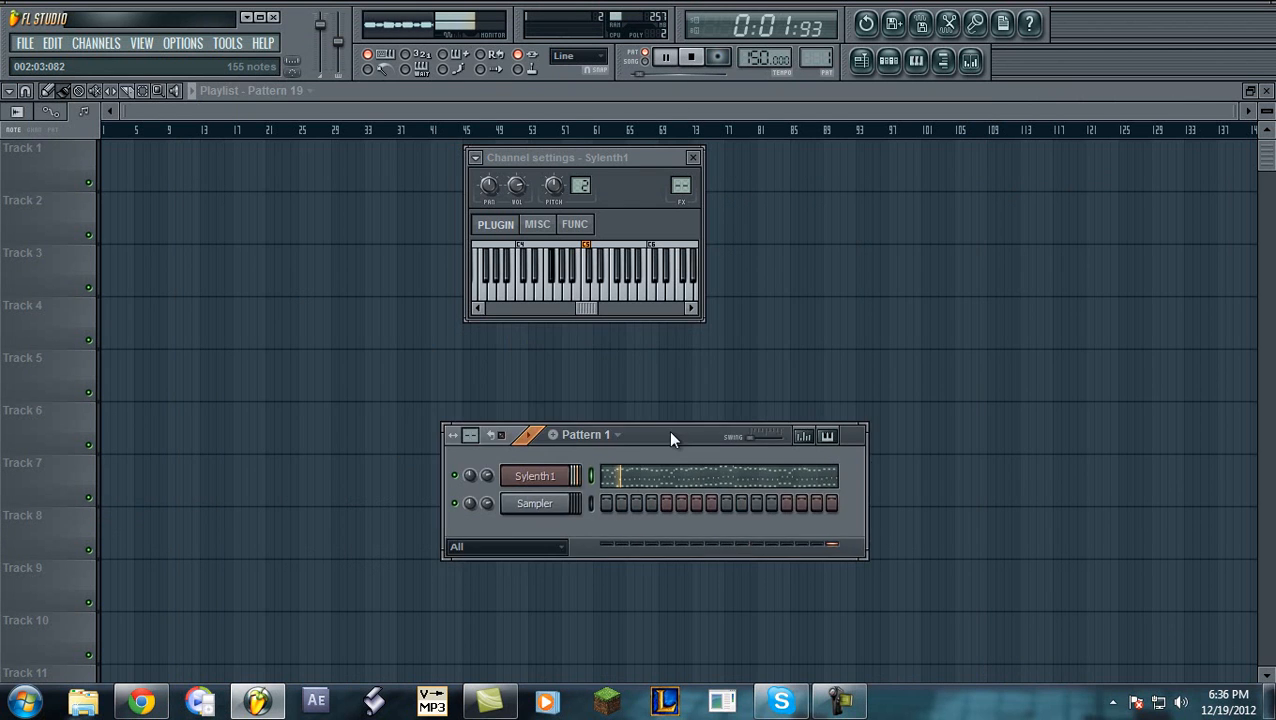
{"action": "left_click_drag", "start_coordinate": [672, 434], "coordinate": [385, 247]}
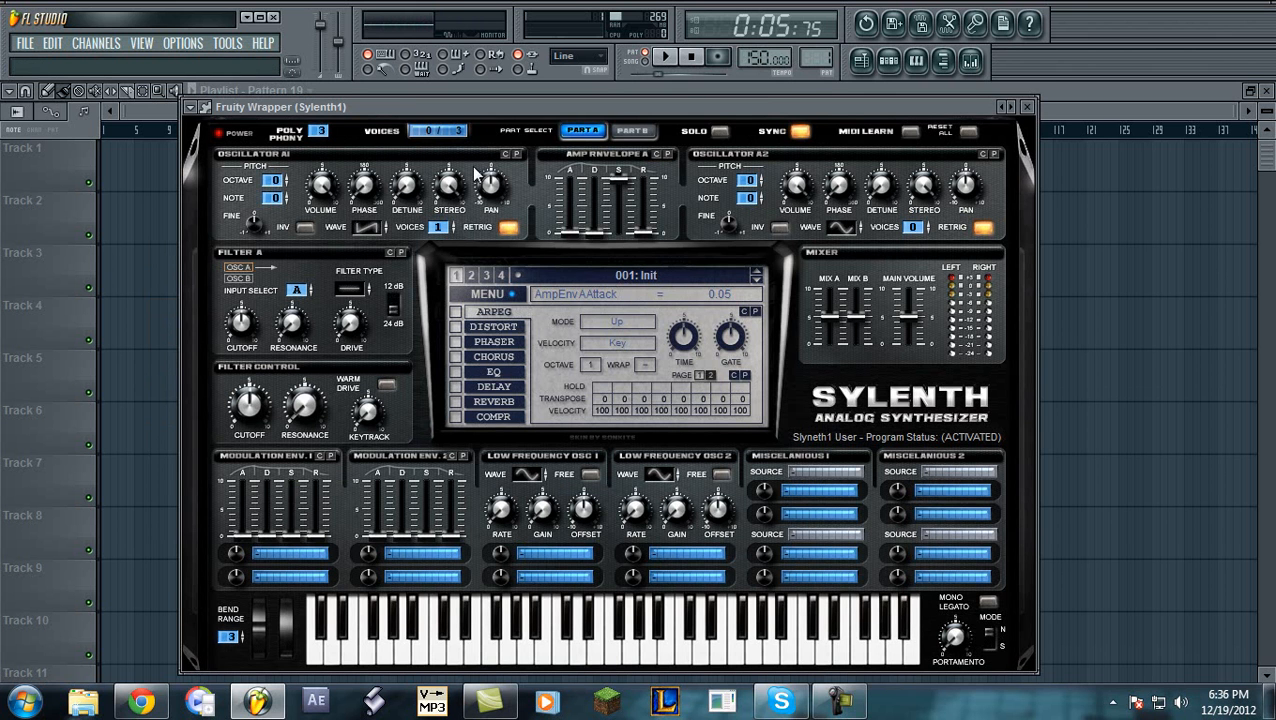
{"action": "mouse_move", "coordinate": [370, 237]}
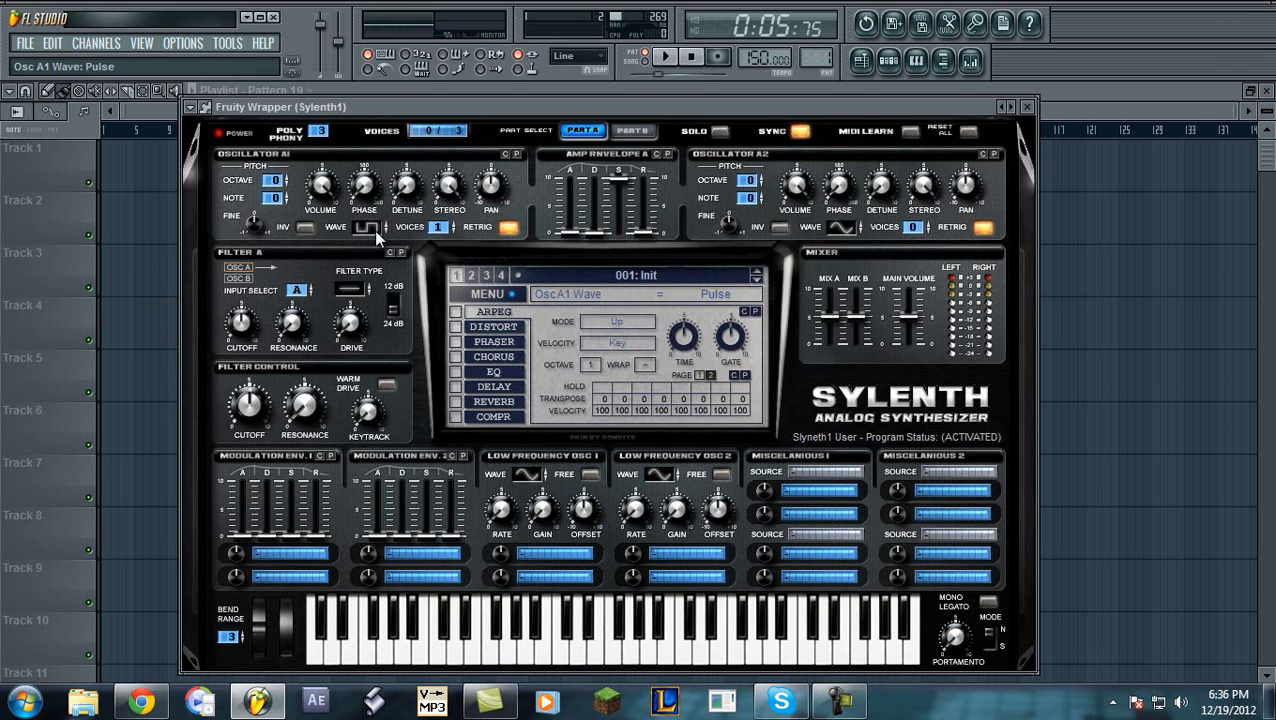
Switch Sylenth1's Osc A1 waveform to saw
{"action": "left_click", "coordinate": [365, 227]}
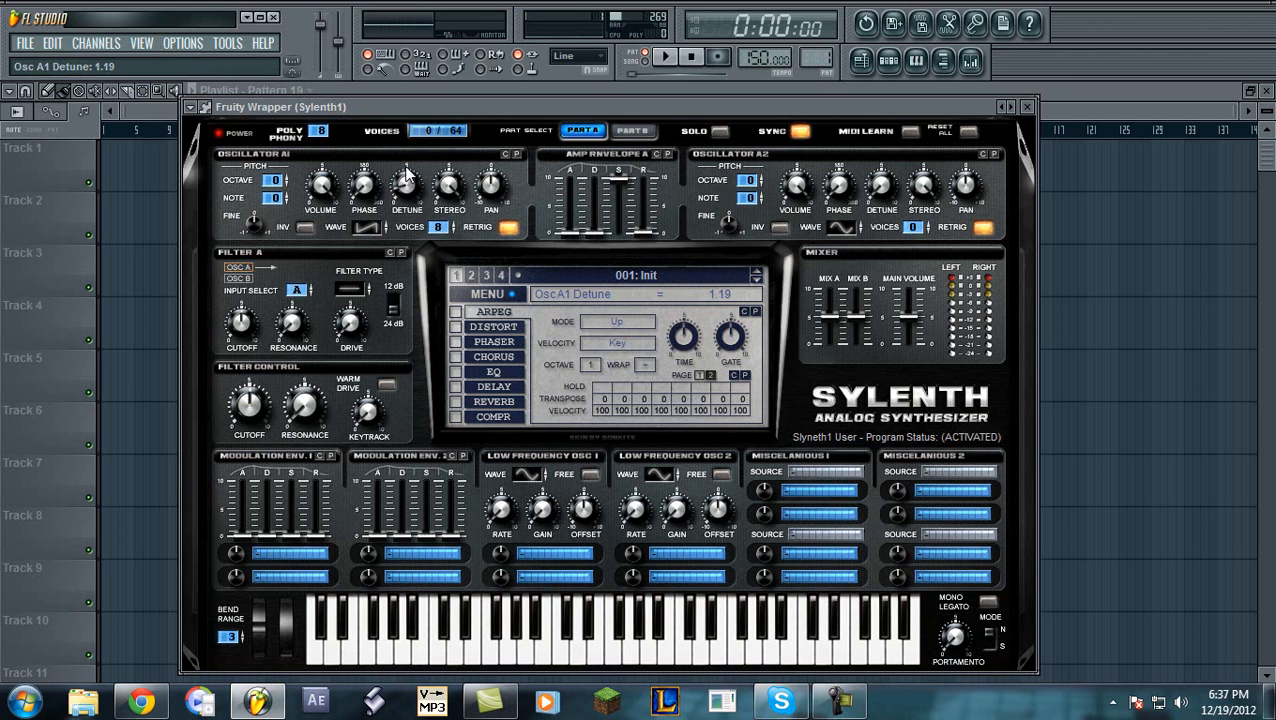
Drag Osc A1 Detune to about 3.67 and Amp Envelope A Decay up to 4.02
{"action": "left_click_drag", "start_coordinate": [406, 185], "coordinate": [410, 165]}
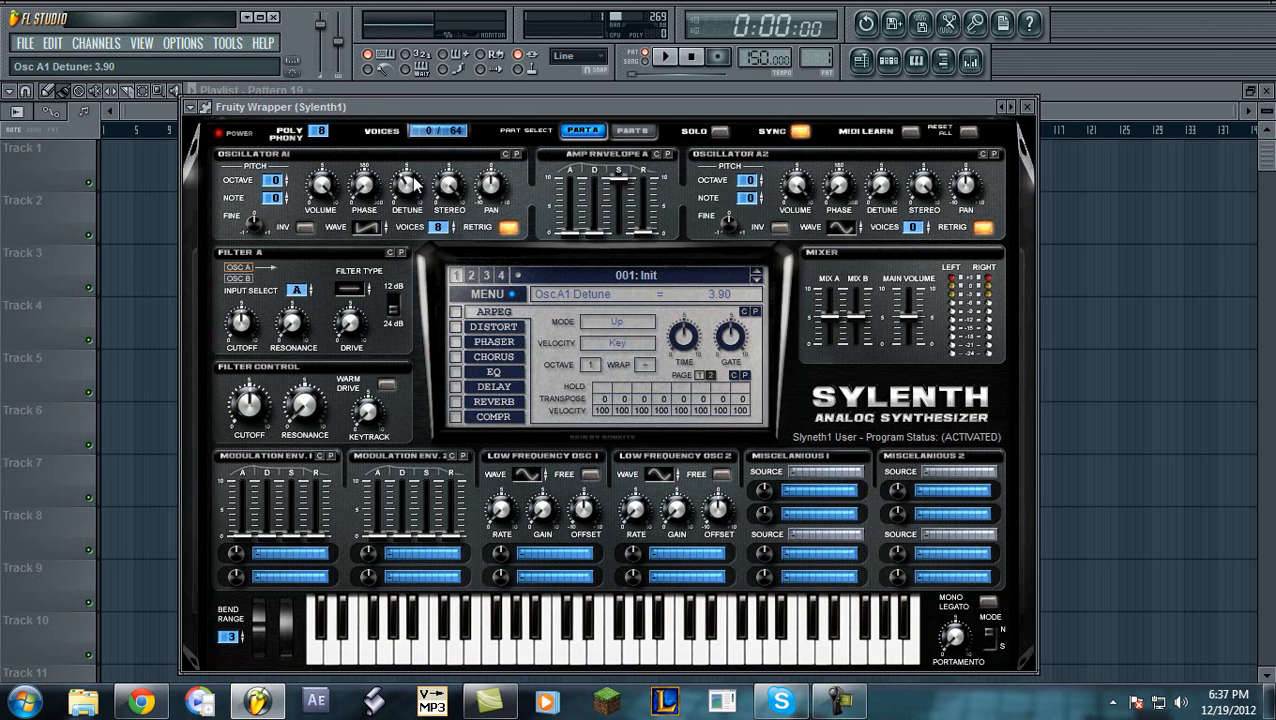
{"action": "left_click_drag", "start_coordinate": [407, 183], "coordinate": [407, 193]}
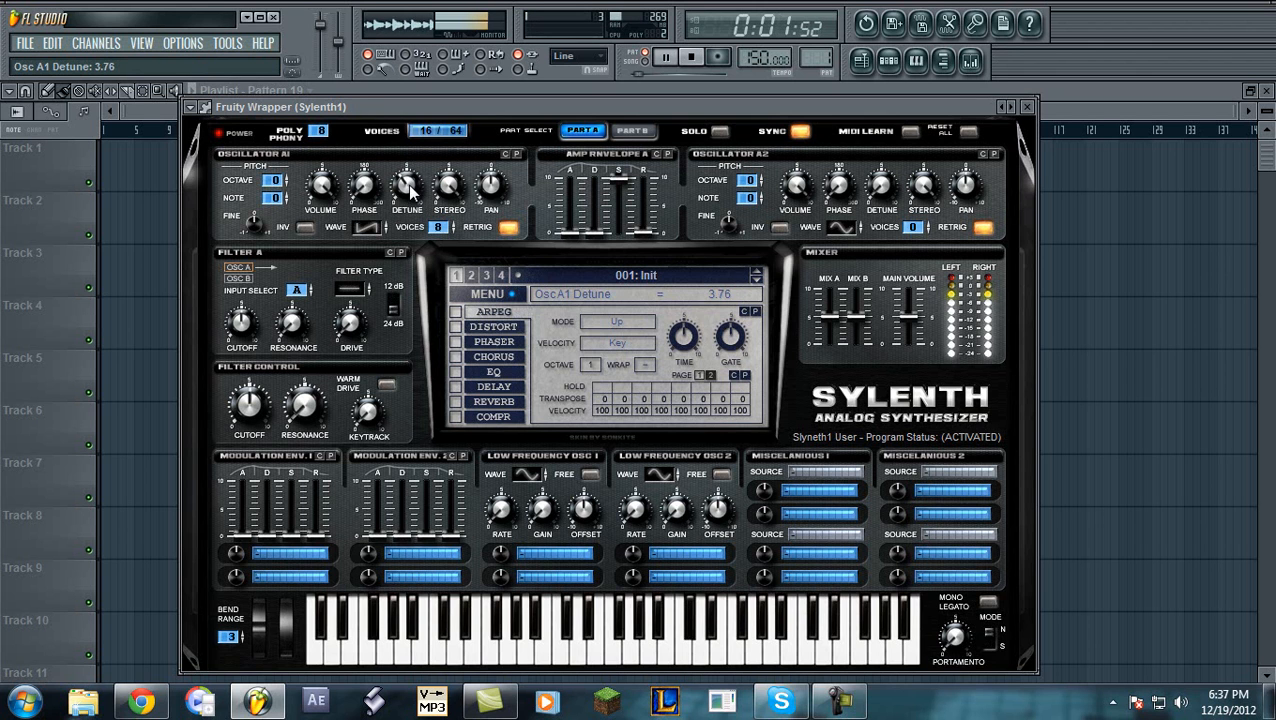
{"action": "left_click_drag", "start_coordinate": [406, 185], "coordinate": [406, 195]}
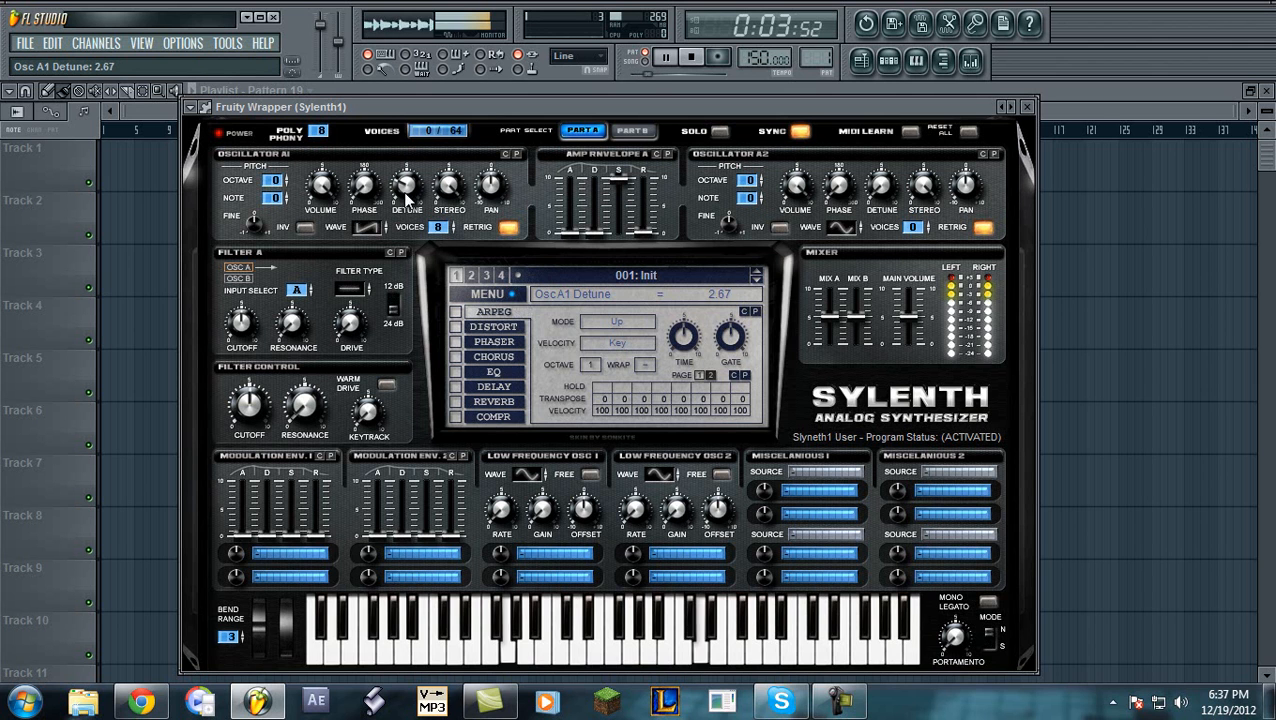
{"action": "left_click_drag", "start_coordinate": [406, 185], "coordinate": [432, 160]}
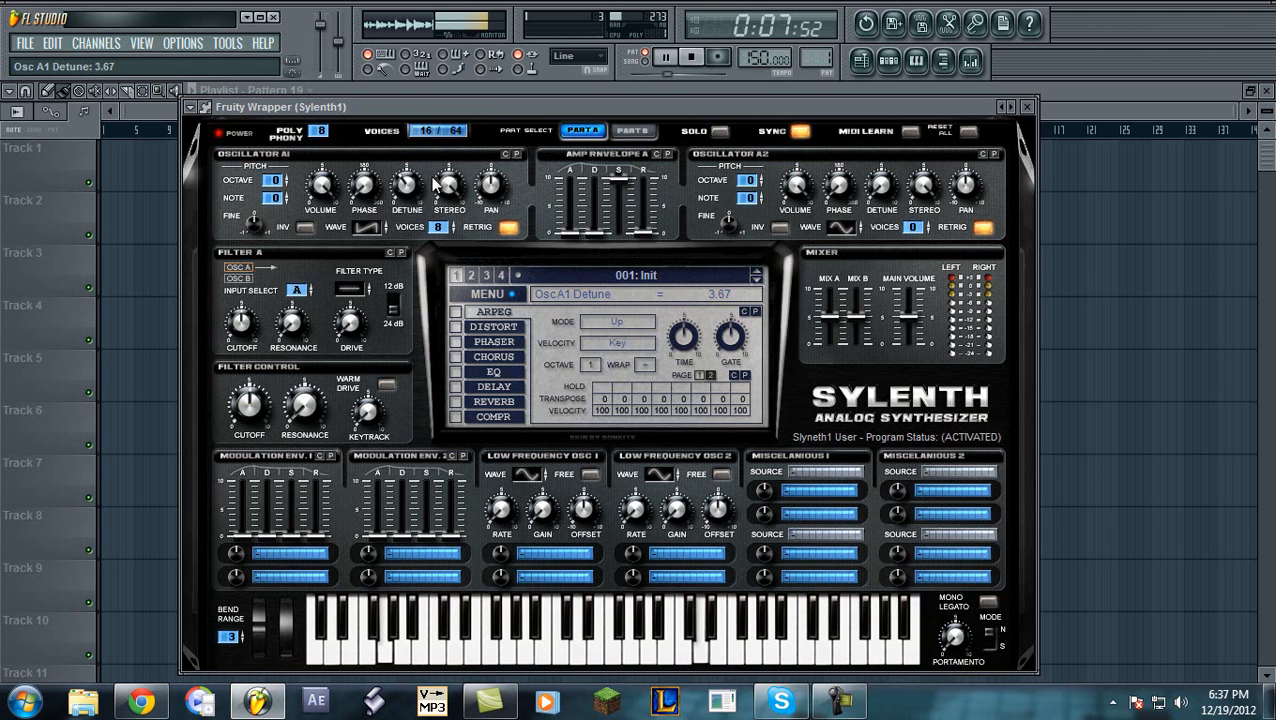
{"action": "left_click_drag", "start_coordinate": [405, 185], "coordinate": [405, 190]}
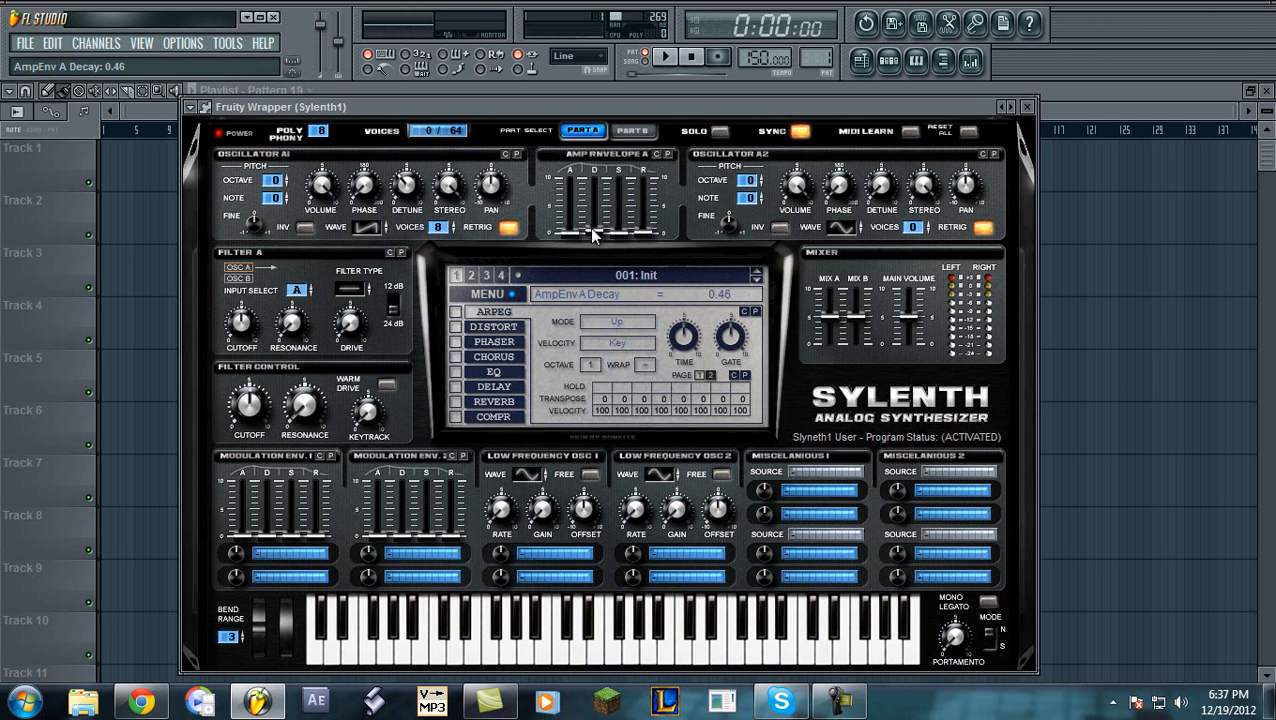
{"action": "left_click_drag", "start_coordinate": [595, 235], "coordinate": [600, 210]}
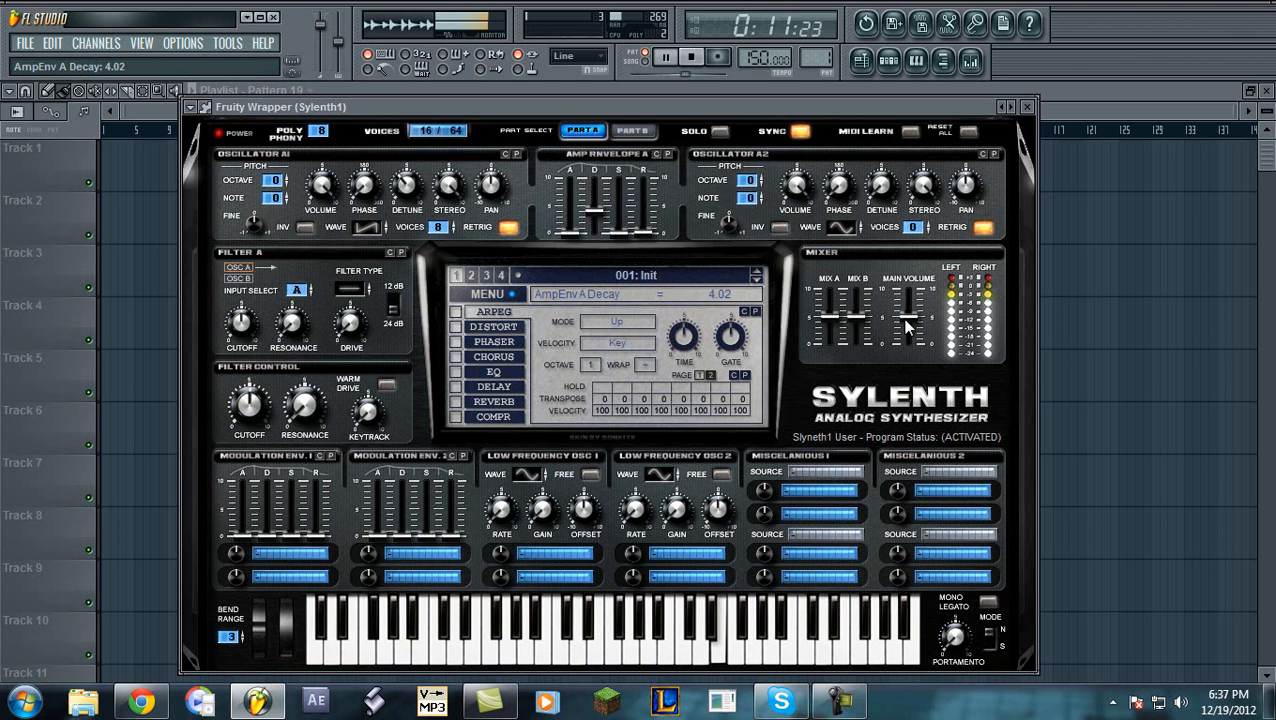
Enable Sylenth1's distortion and set its Amount
{"action": "left_click", "coordinate": [456, 327]}
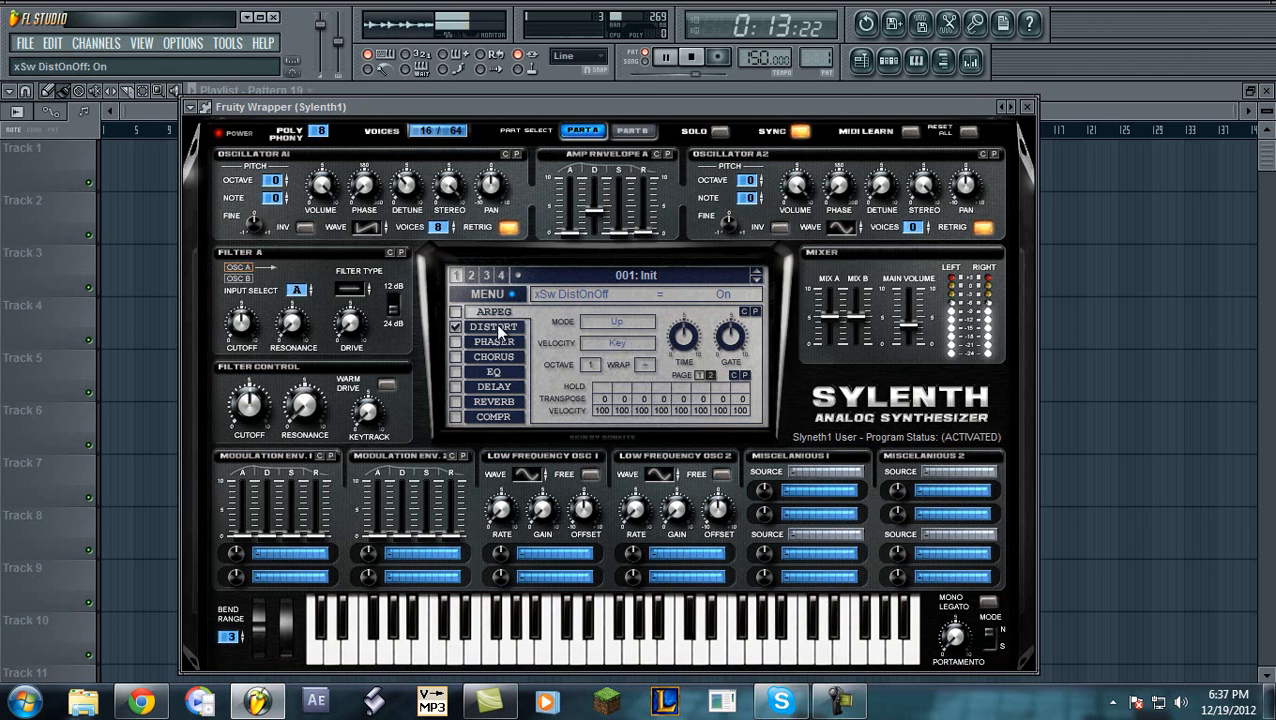
{"action": "left_click", "coordinate": [493, 327]}
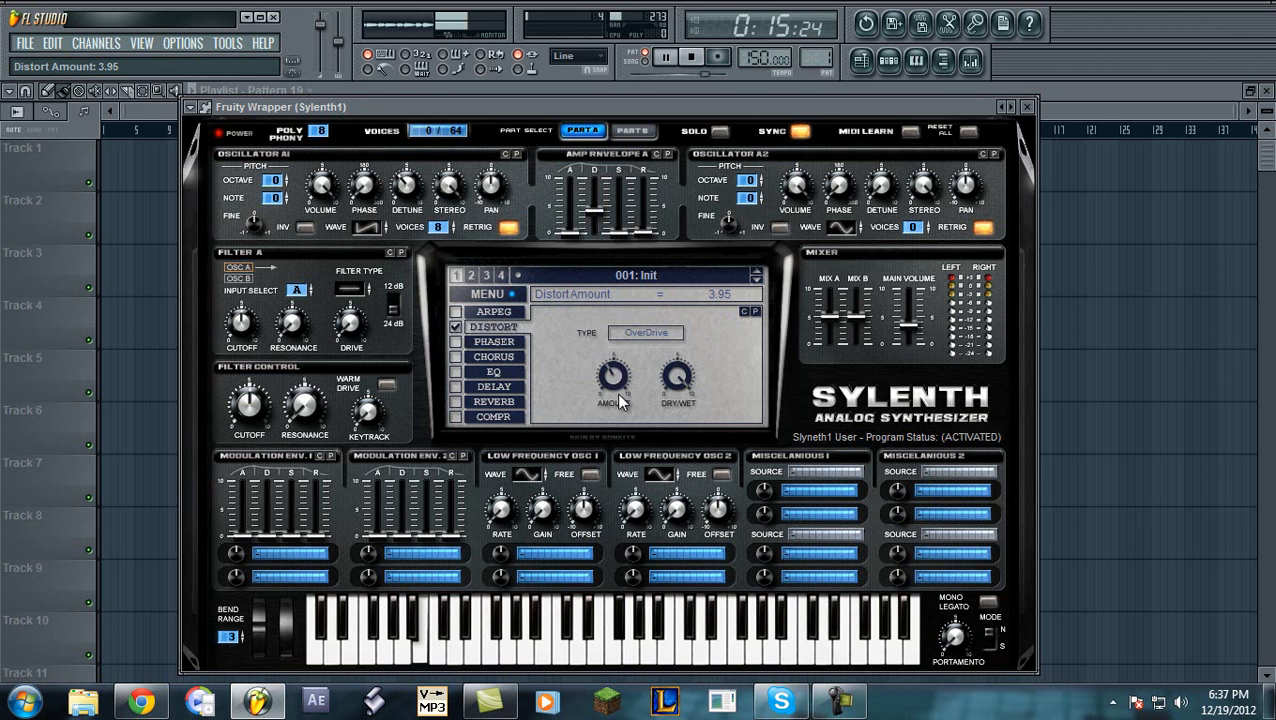
{"action": "left_click_drag", "start_coordinate": [612, 378], "coordinate": [612, 390]}
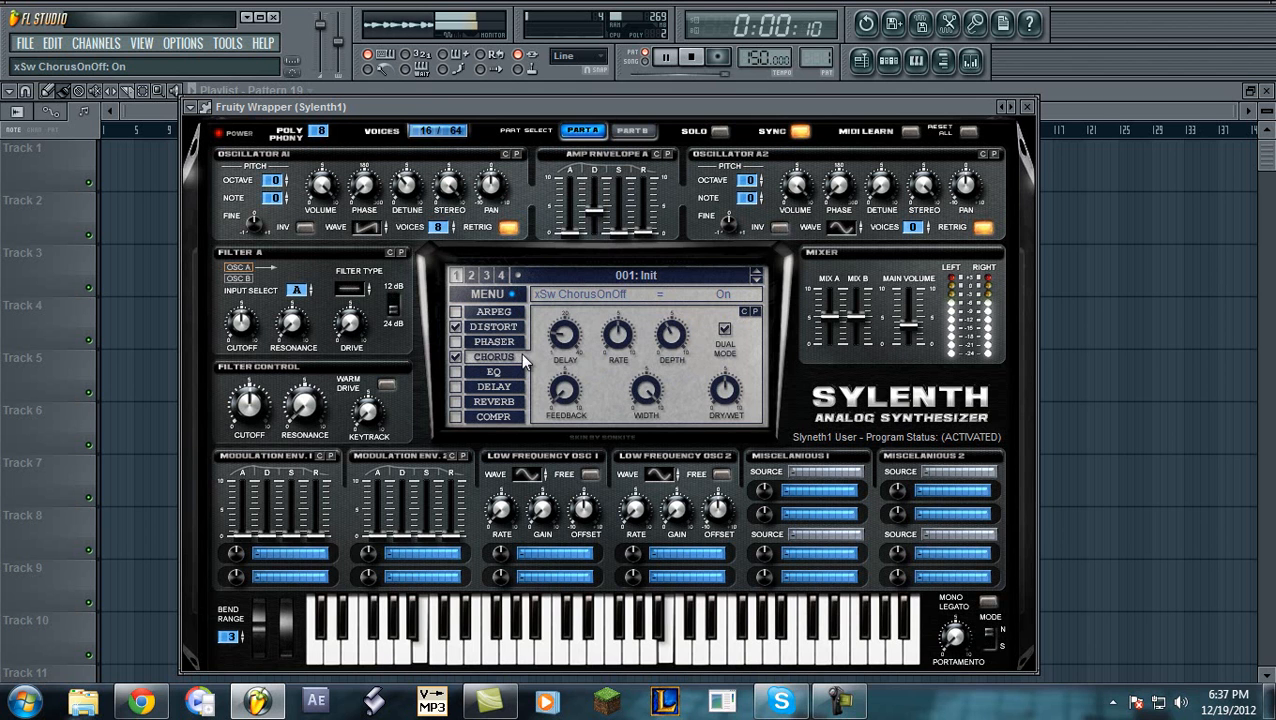
Toggle chorus and delay, then raise the reverb Dry/Wet to about 60%
{"action": "left_click", "coordinate": [456, 387]}
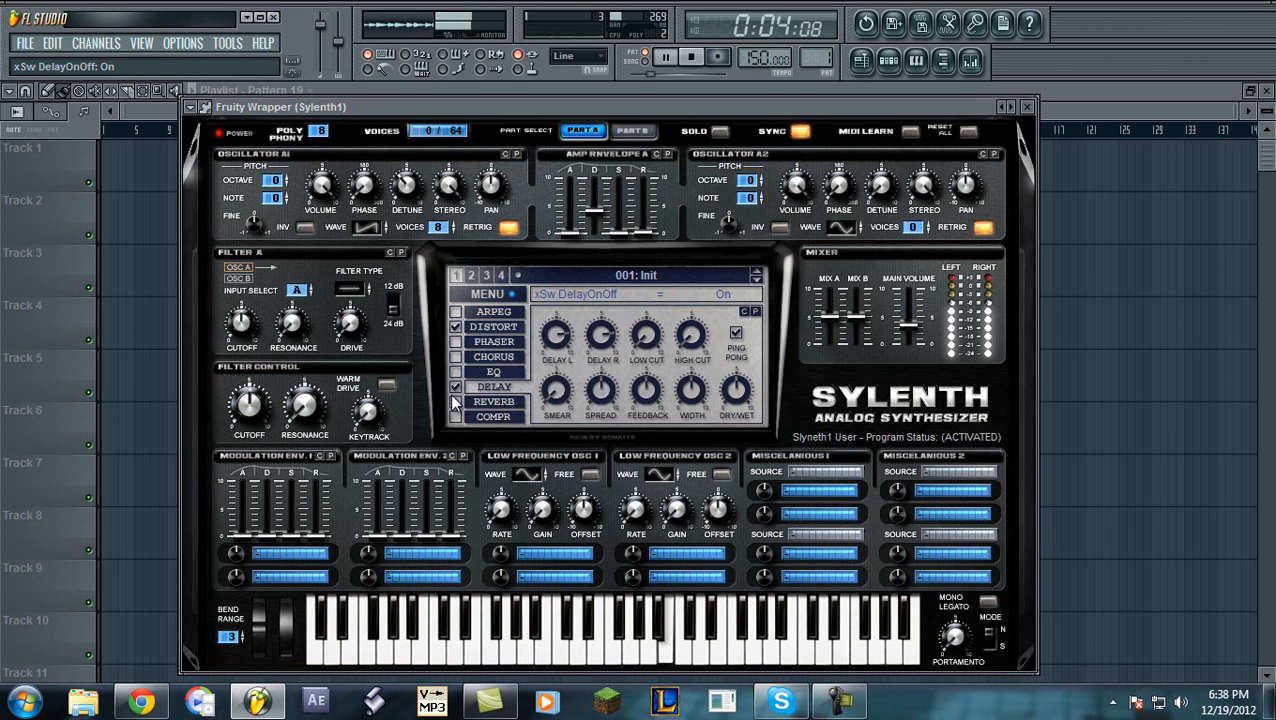
{"action": "left_click", "coordinate": [494, 402]}
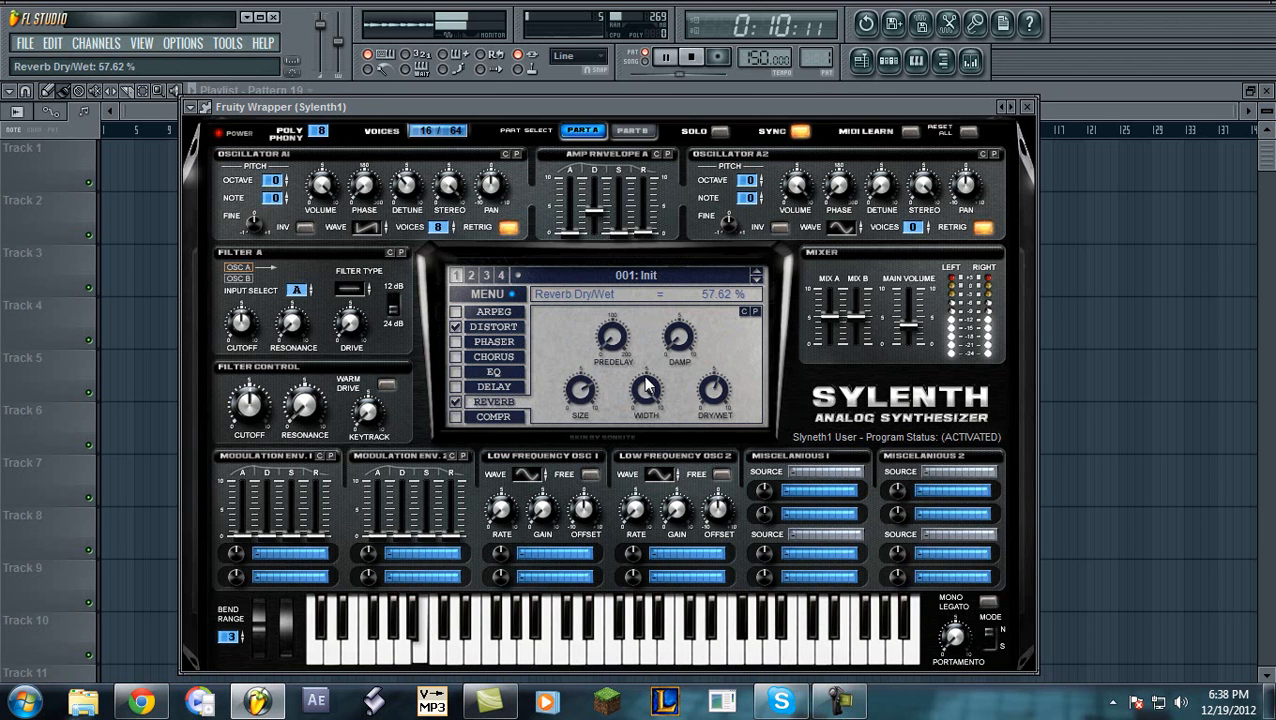
{"action": "left_click_drag", "start_coordinate": [715, 390], "coordinate": [720, 385]}
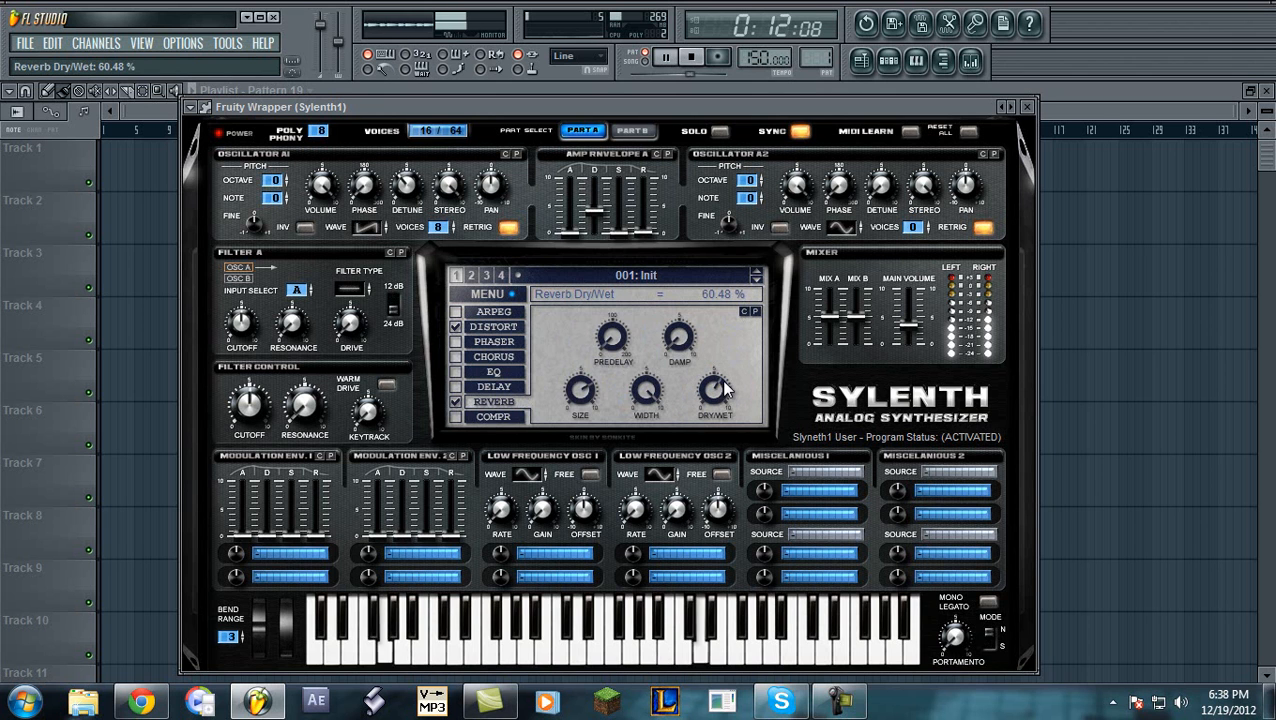
{"action": "left_click_drag", "start_coordinate": [715, 390], "coordinate": [715, 400]}
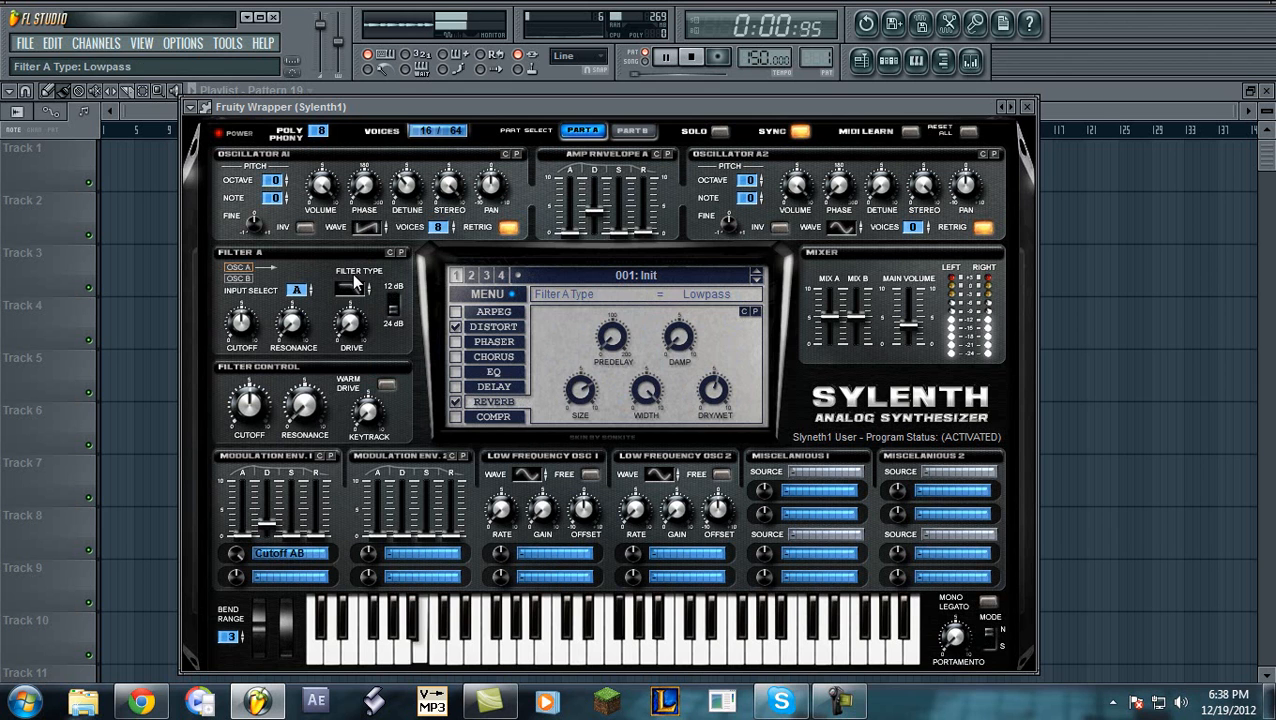
Set Filter A to lowpass with lower cutoff, zero drive, and Osc A2 as saw
{"action": "left_click_drag", "start_coordinate": [248, 403], "coordinate": [243, 420]}
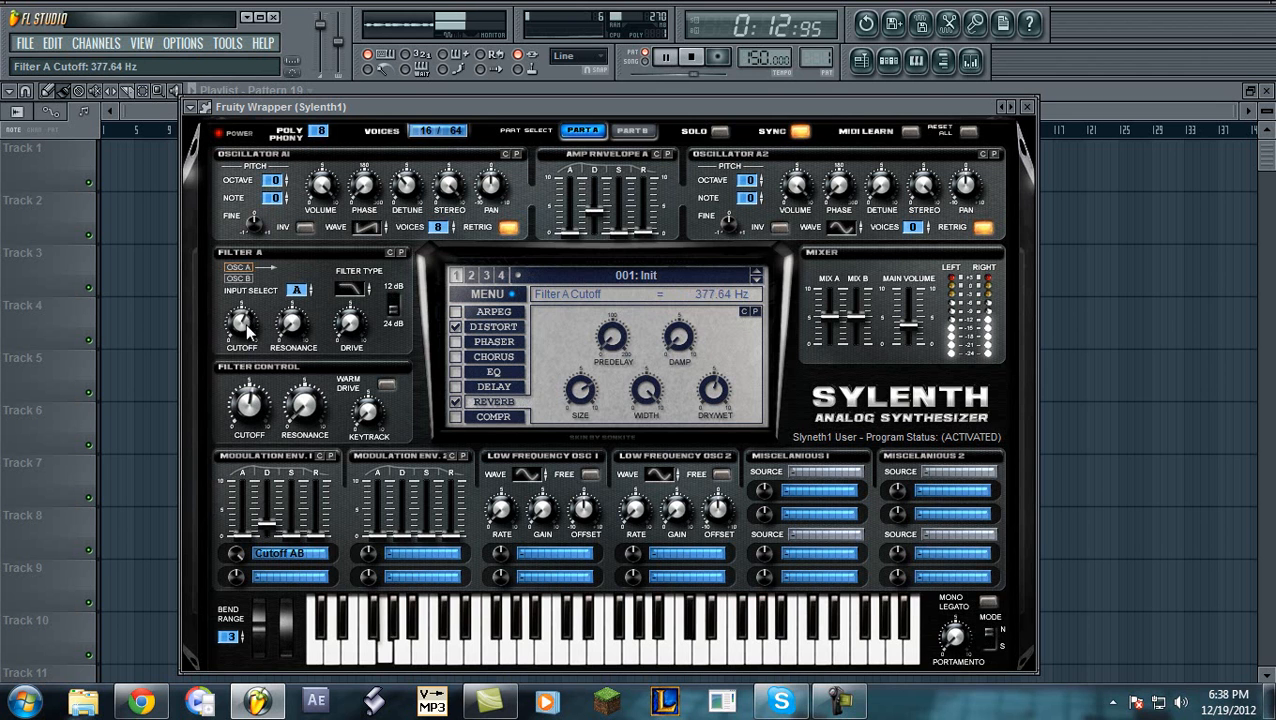
{"action": "left_click_drag", "start_coordinate": [240, 320], "coordinate": [238, 390]}
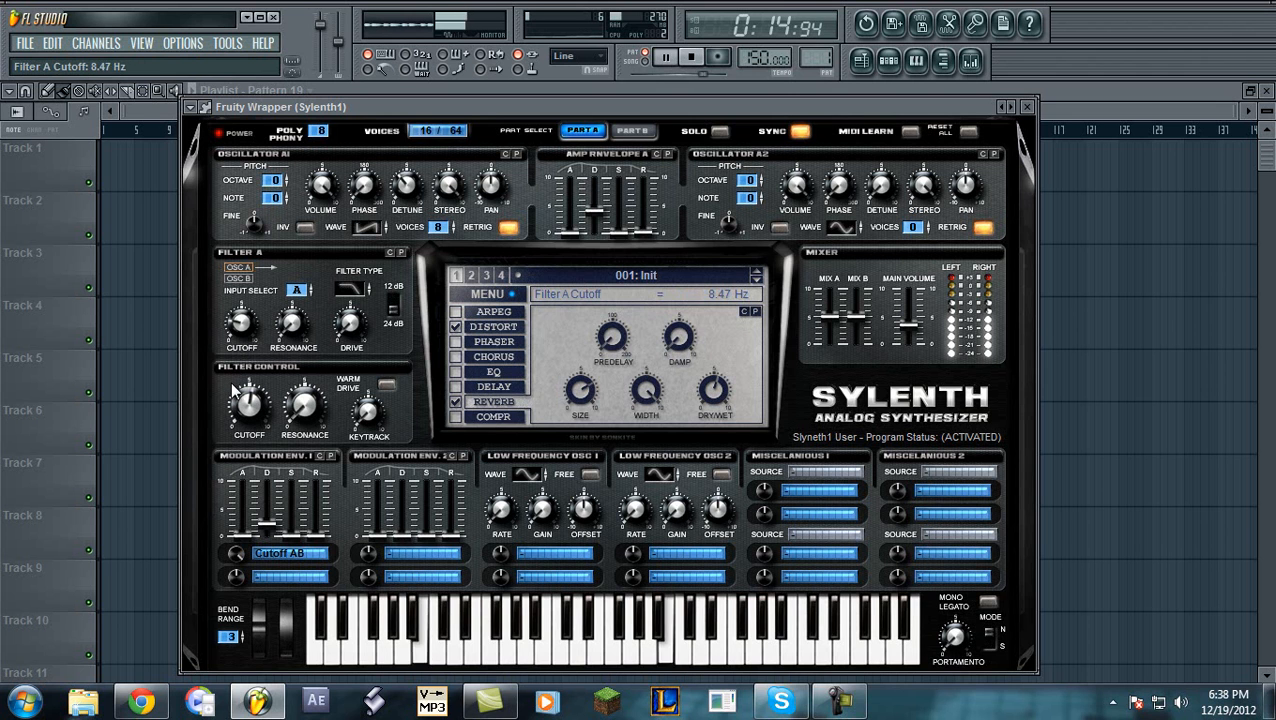
{"action": "left_click_drag", "start_coordinate": [248, 405], "coordinate": [248, 420]}
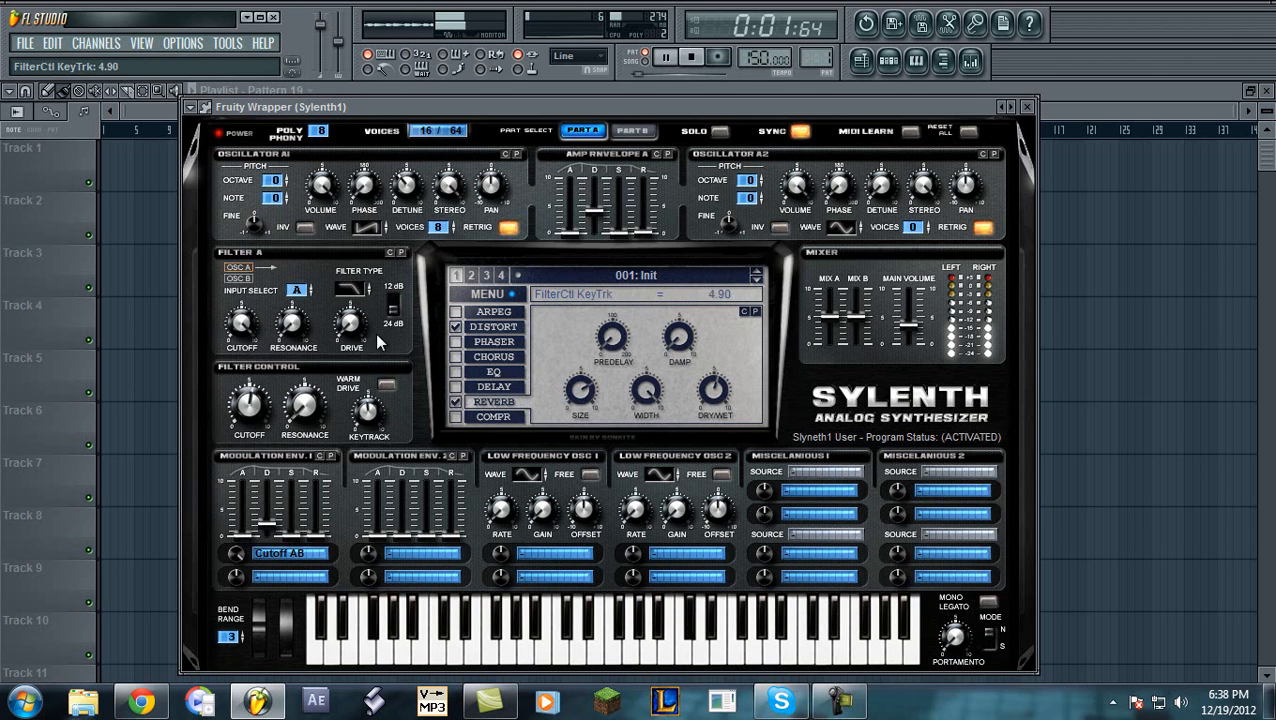
{"action": "left_click_drag", "start_coordinate": [350, 320], "coordinate": [350, 300]}
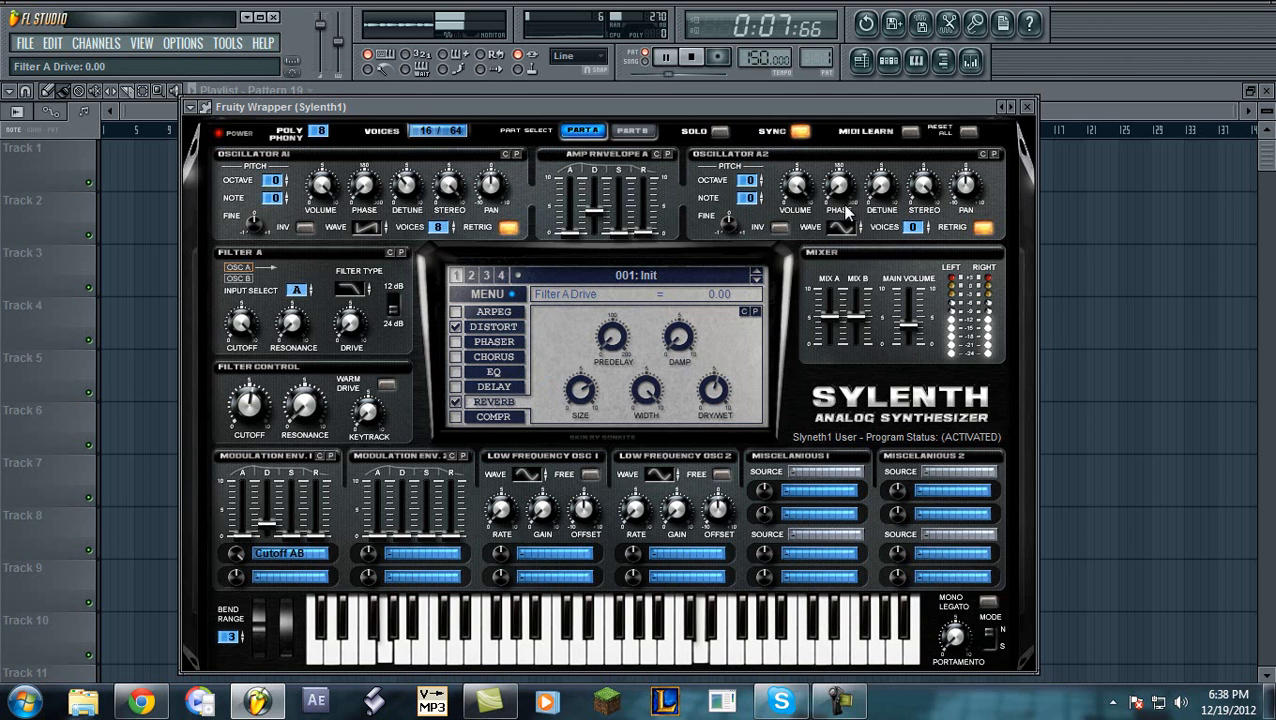
{"action": "left_click", "coordinate": [910, 227]}
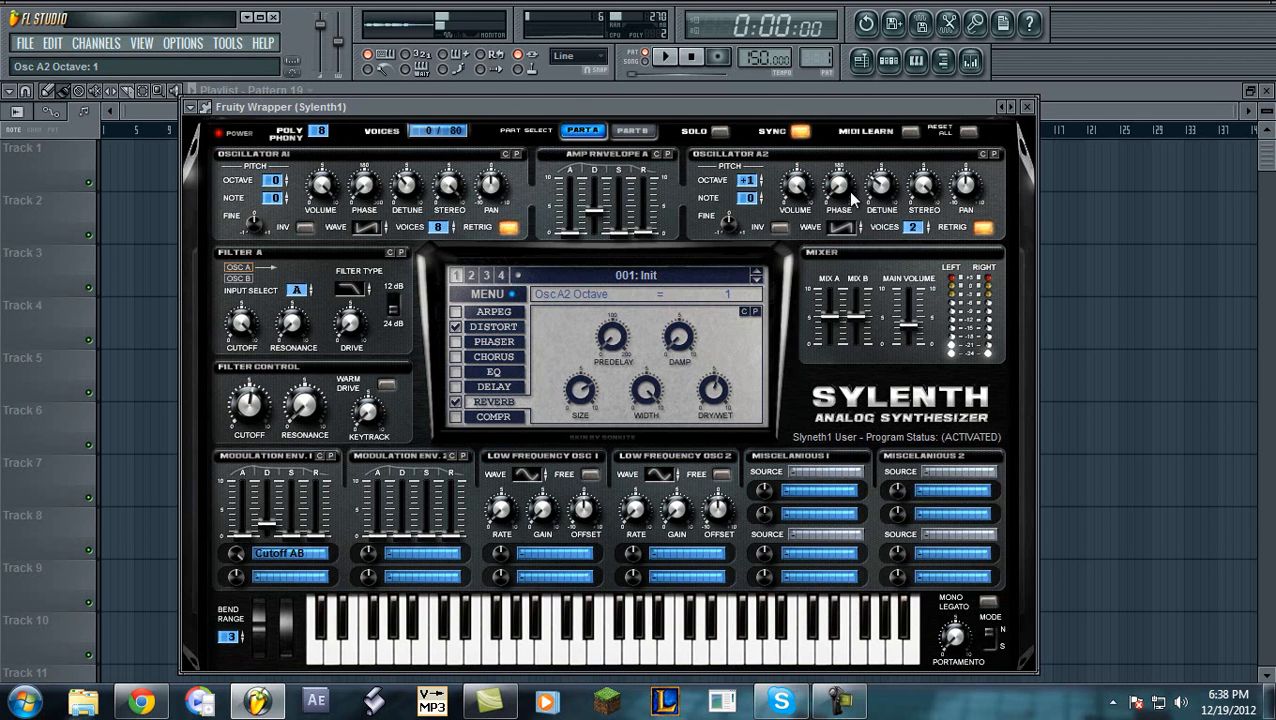
{"action": "left_click", "coordinate": [1026, 107]}
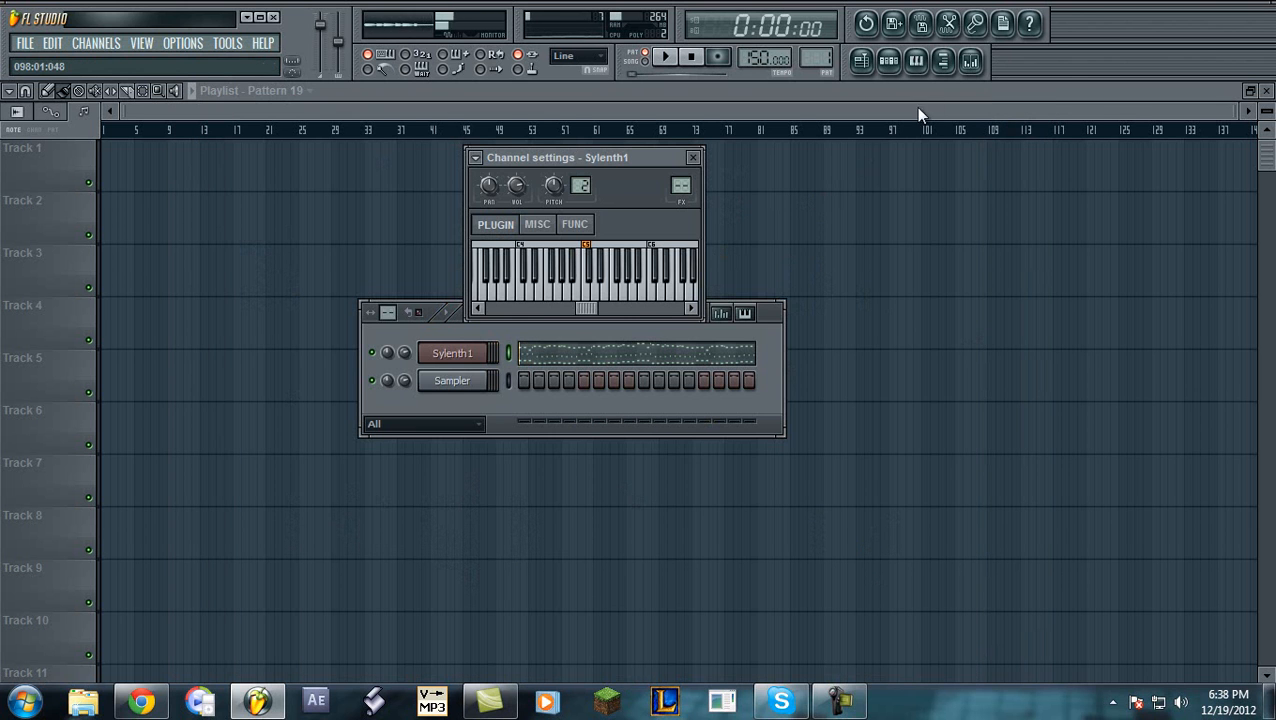
Add Fruity Parametric EQ 2 to Sylenth1's mixer insert and boost bands 6 and 4
{"action": "left_click", "coordinate": [942, 61]}
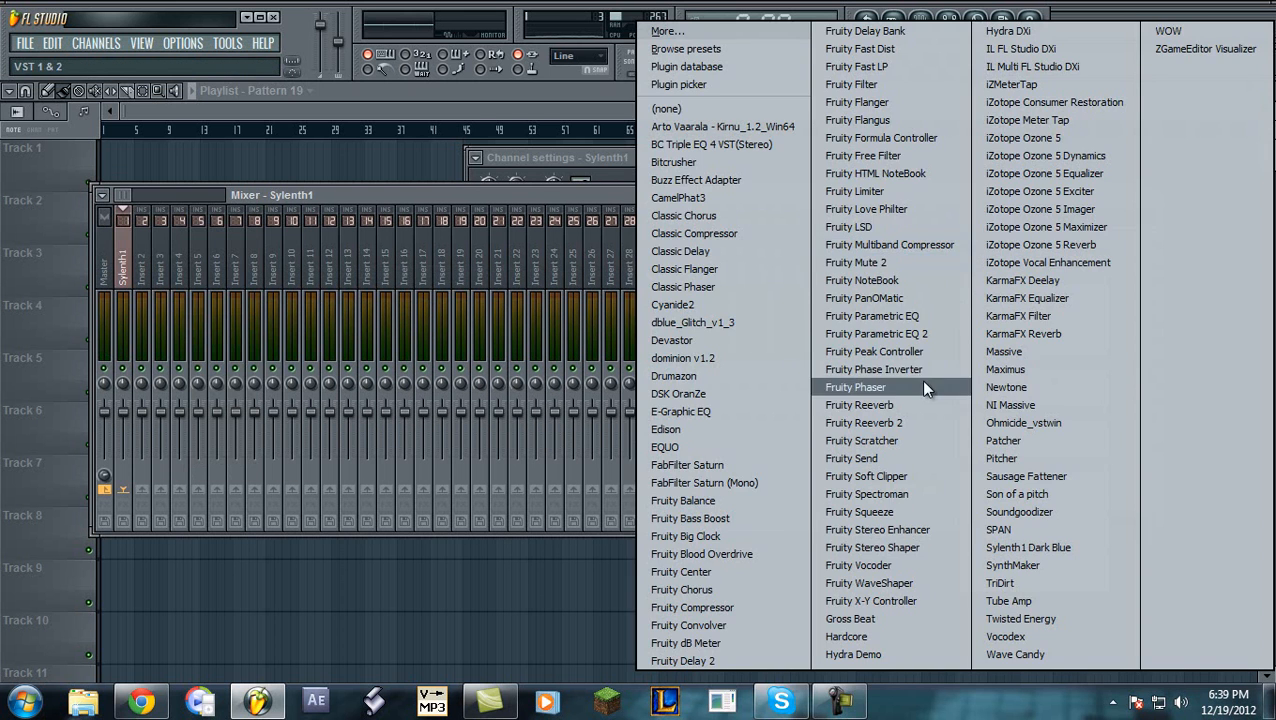
{"action": "left_click", "coordinate": [876, 333]}
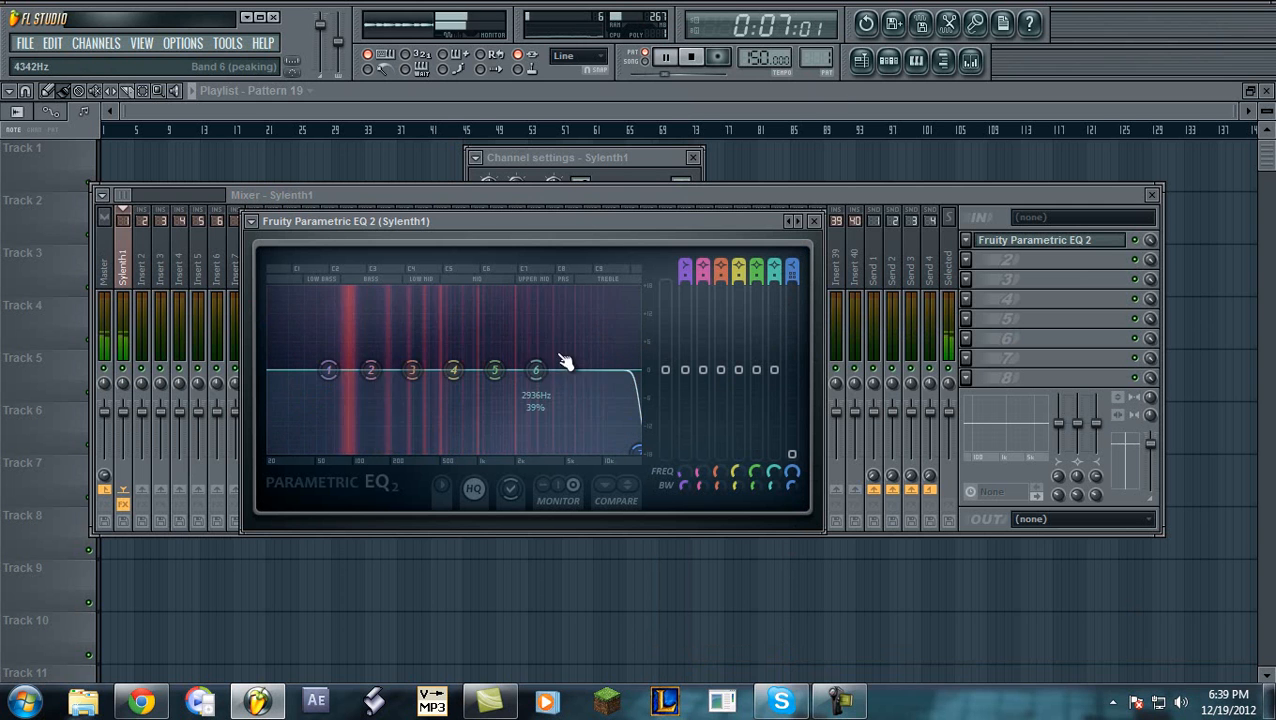
{"action": "left_click_drag", "start_coordinate": [537, 370], "coordinate": [564, 353]}
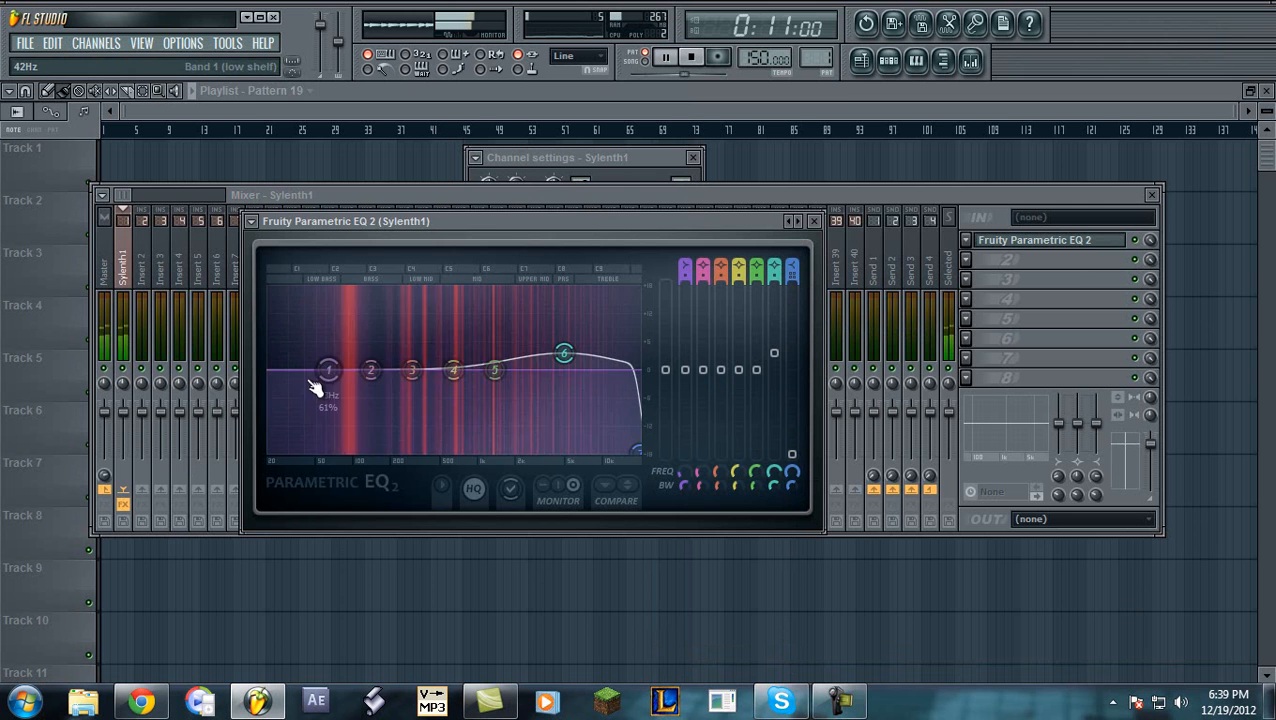
{"action": "left_click_drag", "start_coordinate": [452, 371], "coordinate": [443, 355]}
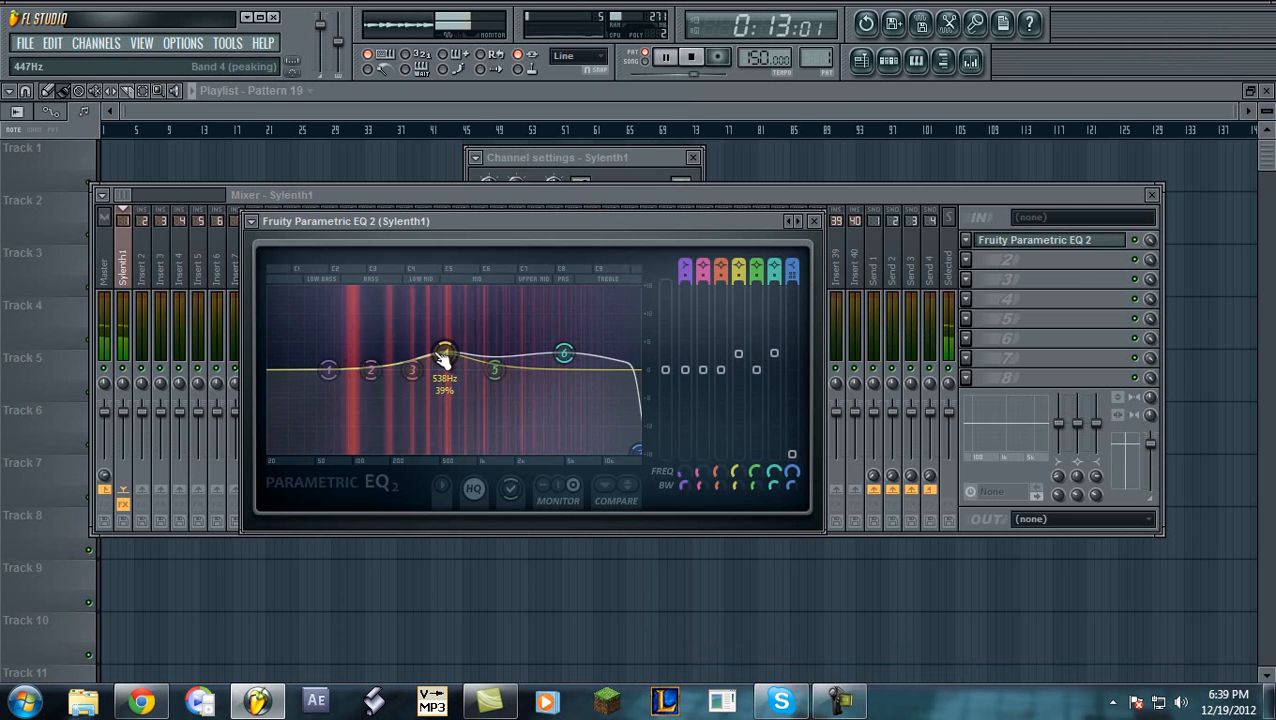
Make EQ band 1 a high pass and fine-tune band 4
{"action": "right_click", "coordinate": [329, 370]}
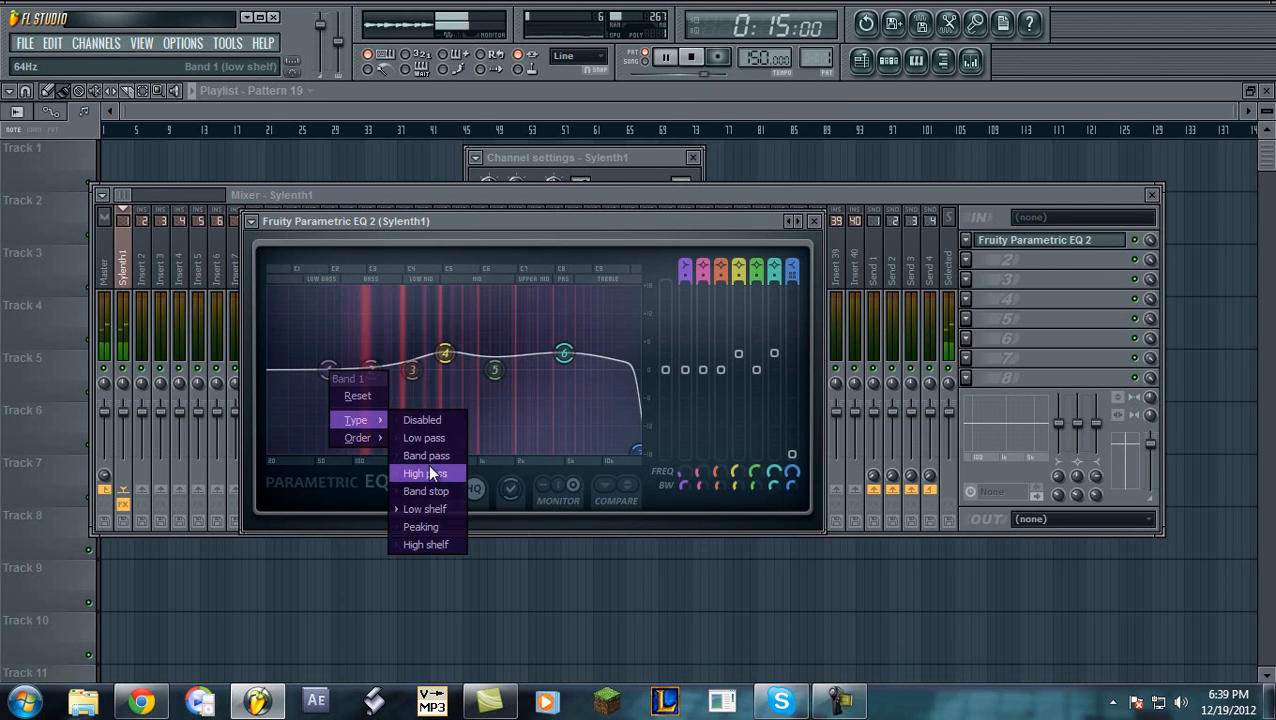
{"action": "left_click", "coordinate": [426, 473]}
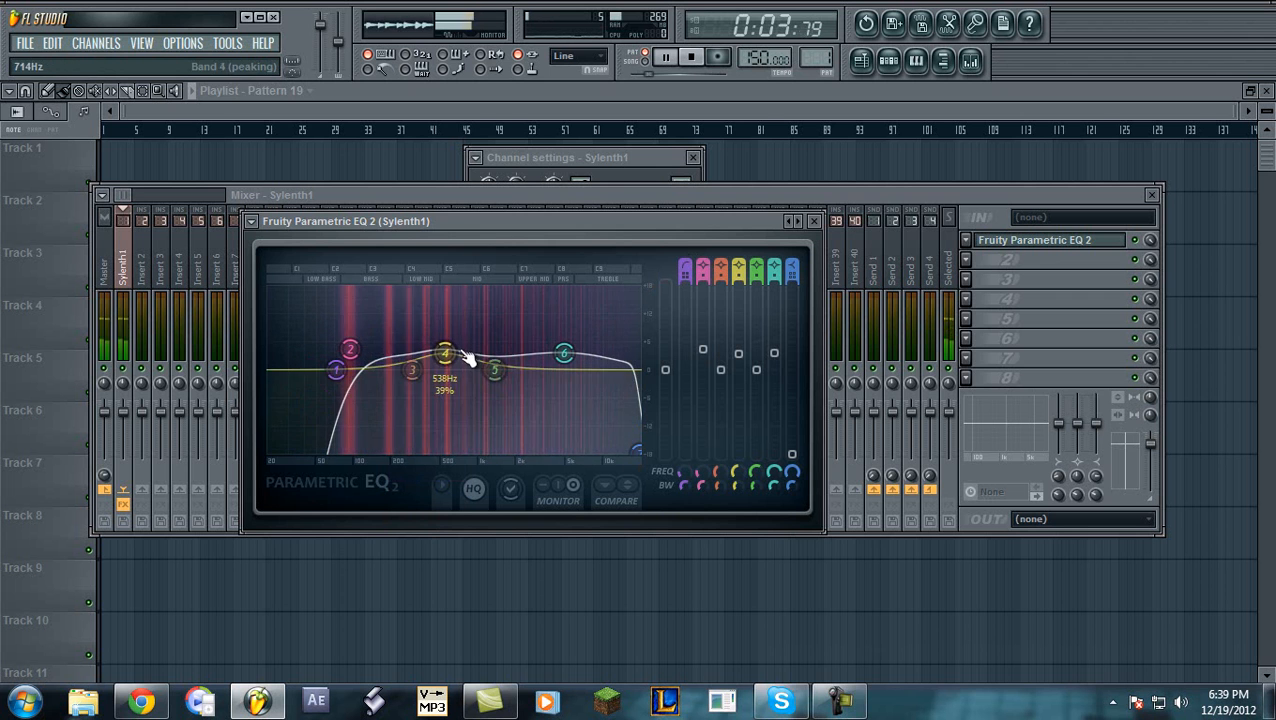
{"action": "left_click", "coordinate": [814, 221]}
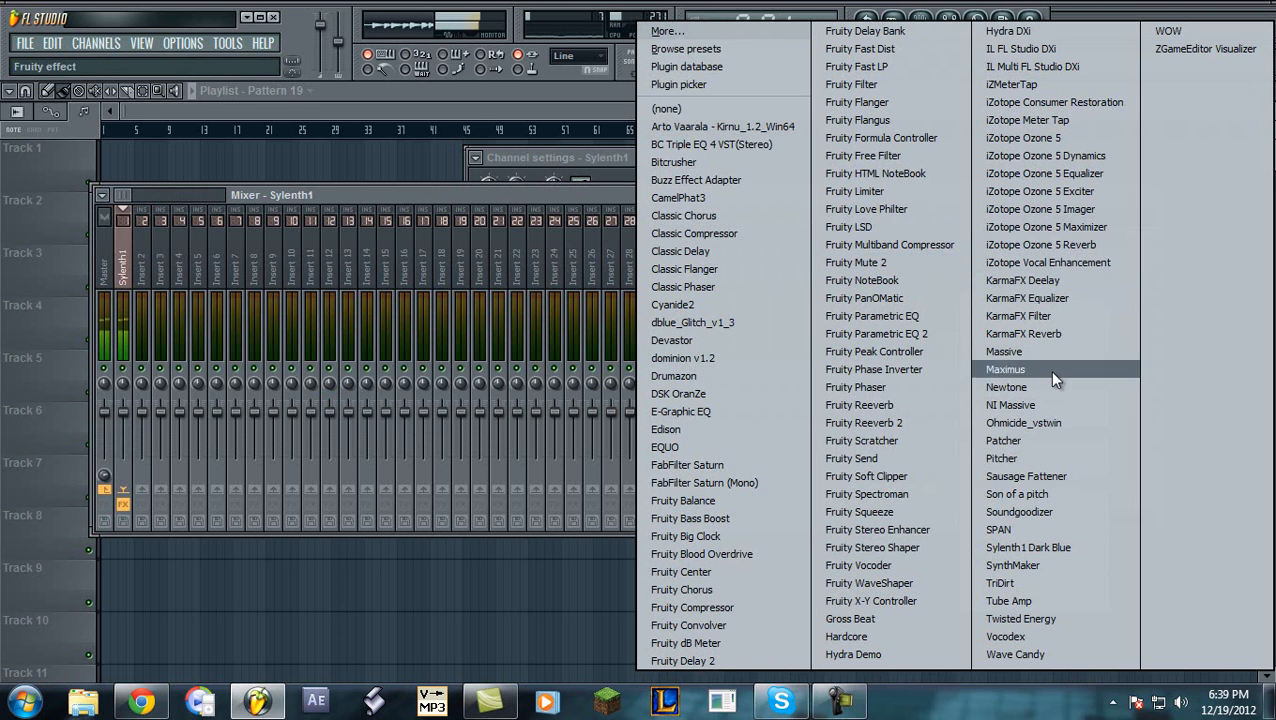
{"action": "mouse_move", "coordinate": [861, 280]}
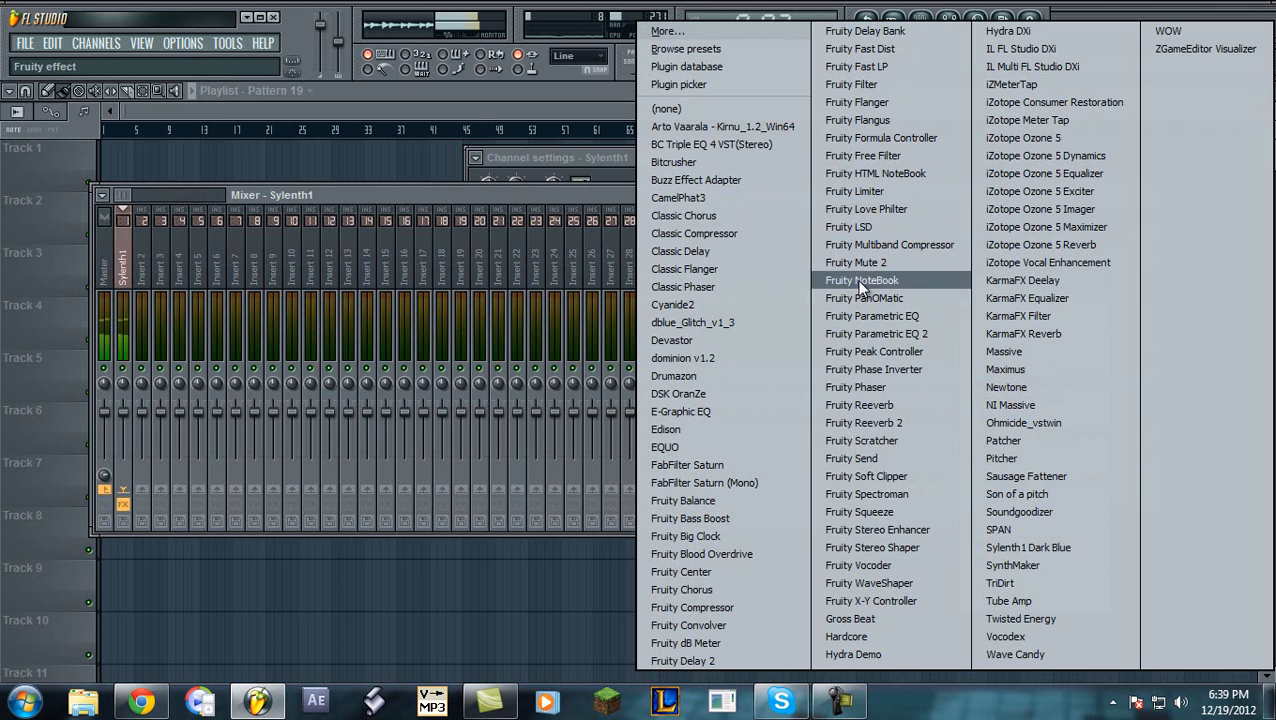
{"action": "mouse_move", "coordinate": [855, 387]}
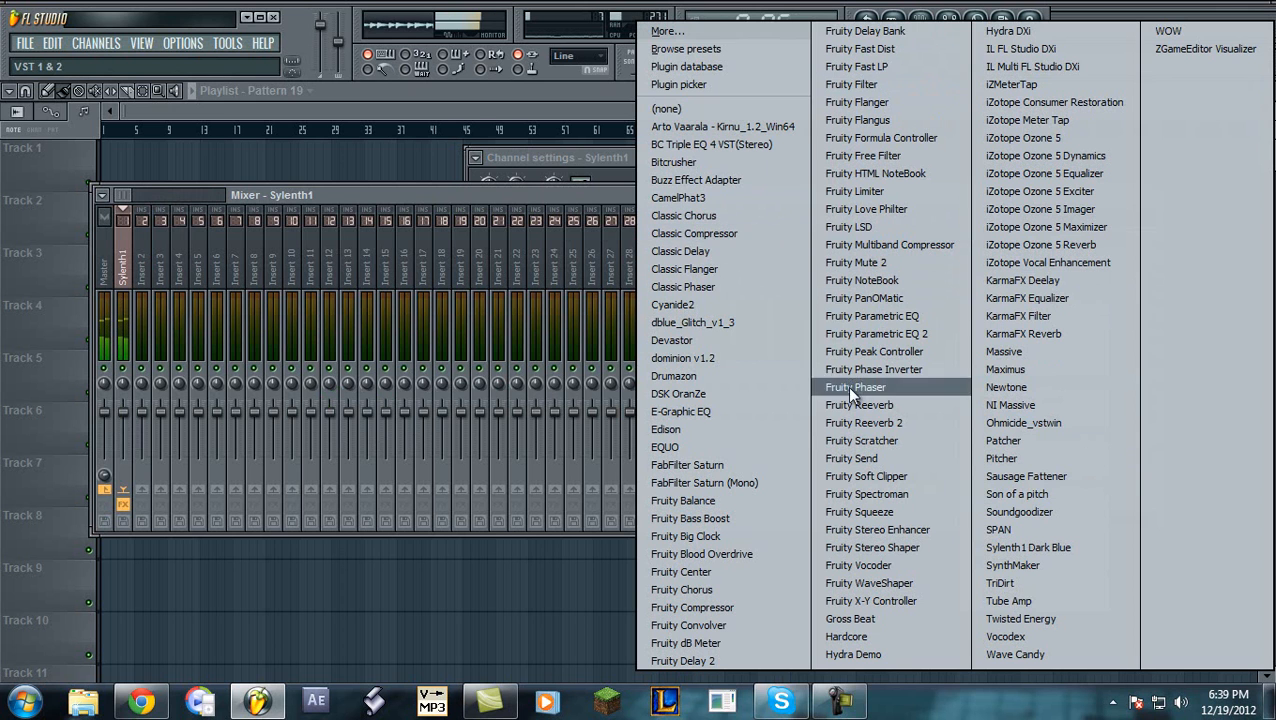
Insert Fruity Delay 2 in the second slot, stop playback, and adjust its input level
{"action": "left_click", "coordinate": [684, 660]}
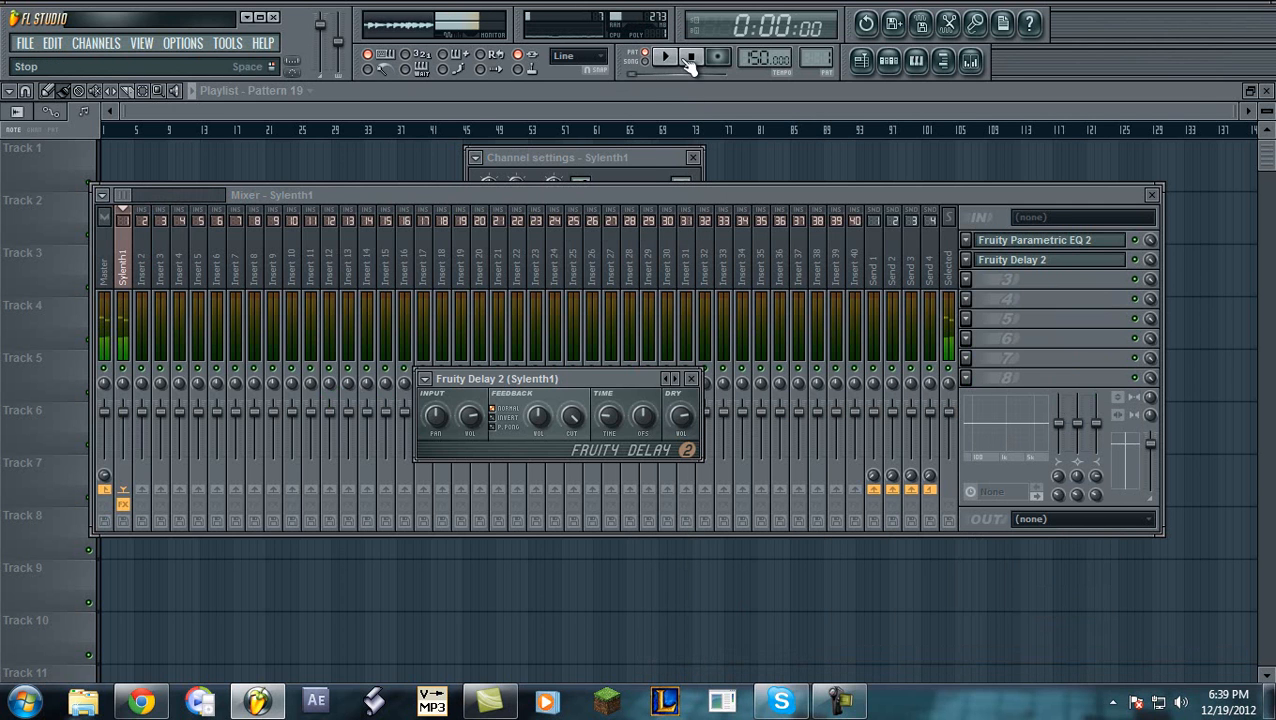
{"action": "left_click", "coordinate": [665, 56]}
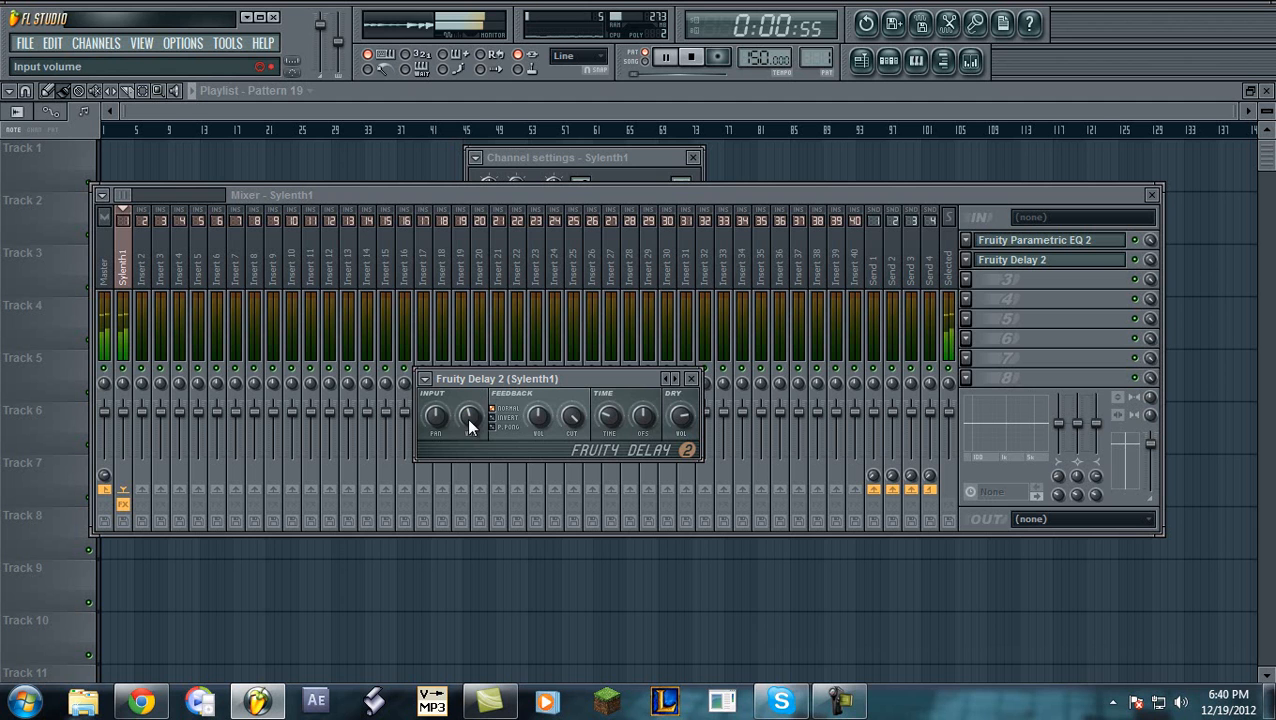
{"action": "left_click", "coordinate": [691, 378]}
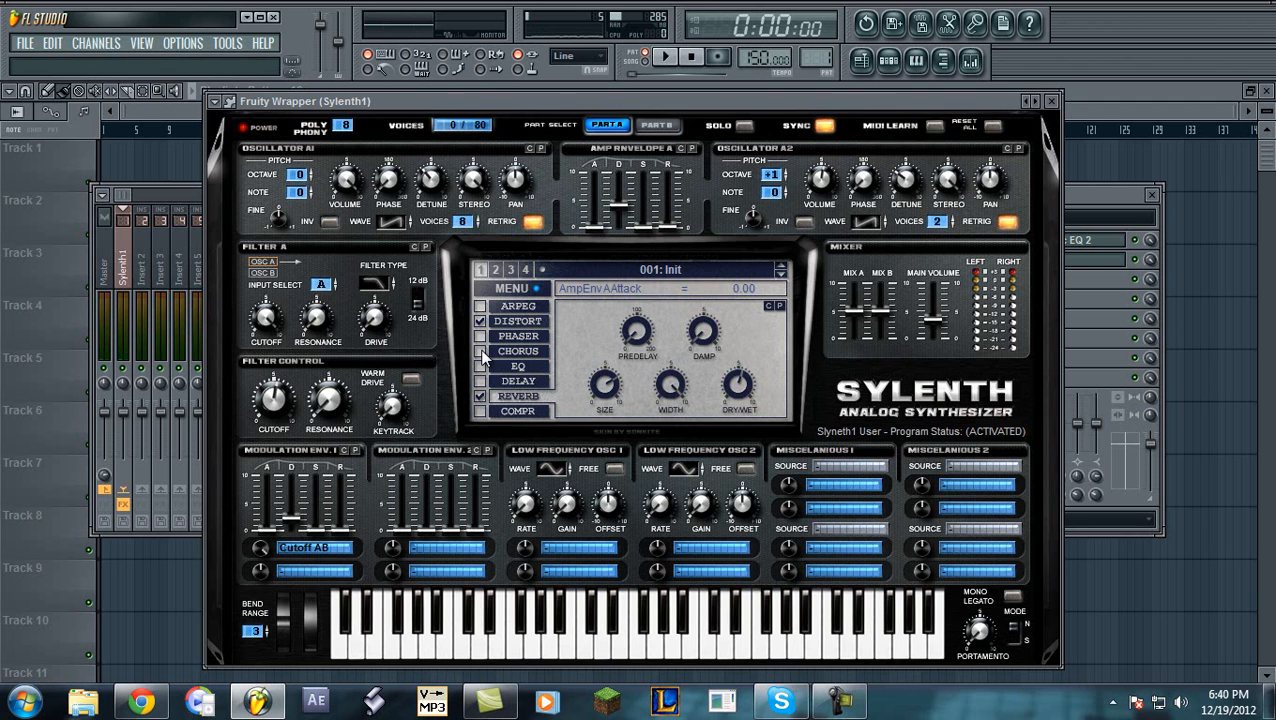
Show Sylenth1's DISTORT settings and set the overdrive amount to about 5.76
{"action": "left_click", "coordinate": [518, 320]}
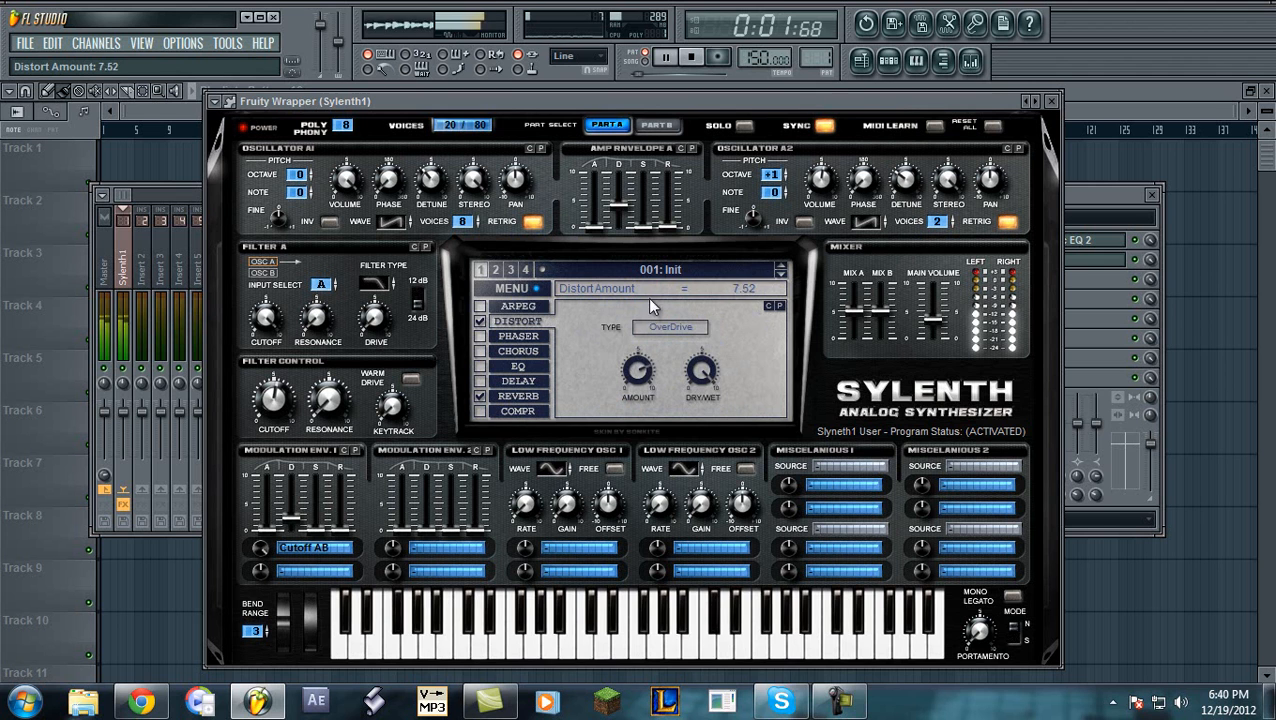
{"action": "left_click_drag", "start_coordinate": [638, 375], "coordinate": [630, 410]}
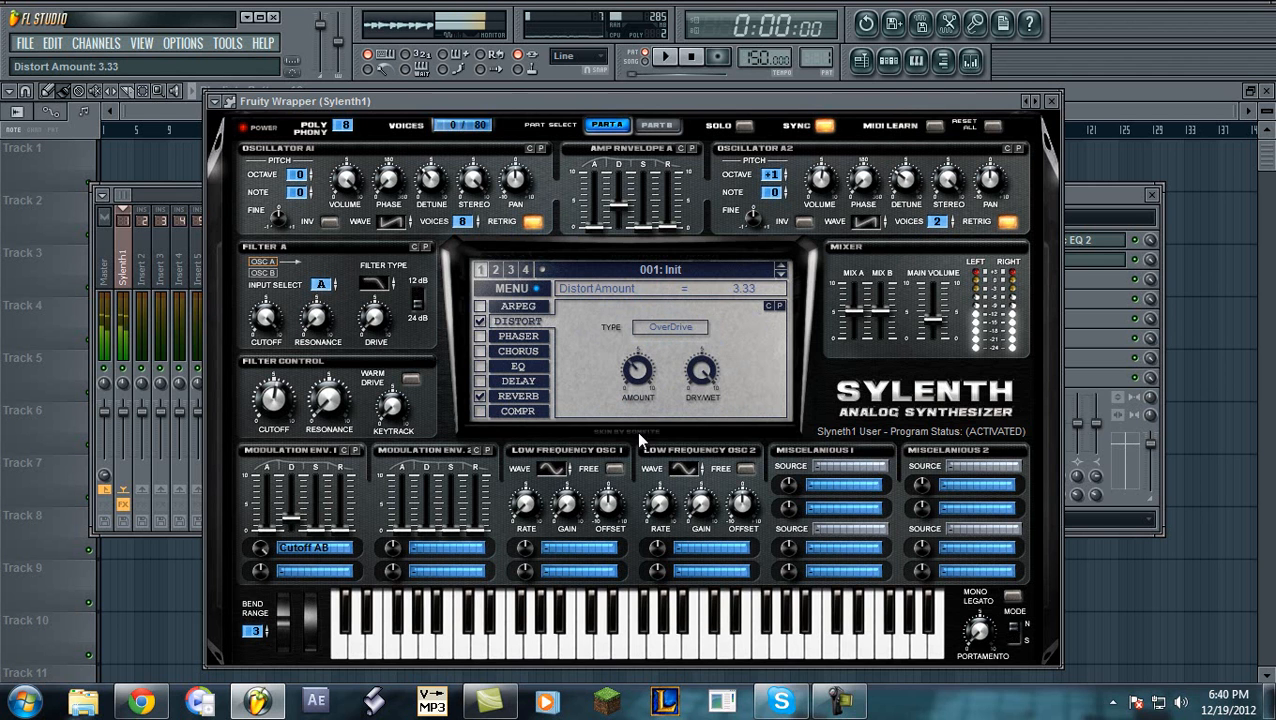
{"action": "mouse_move", "coordinate": [680, 398]}
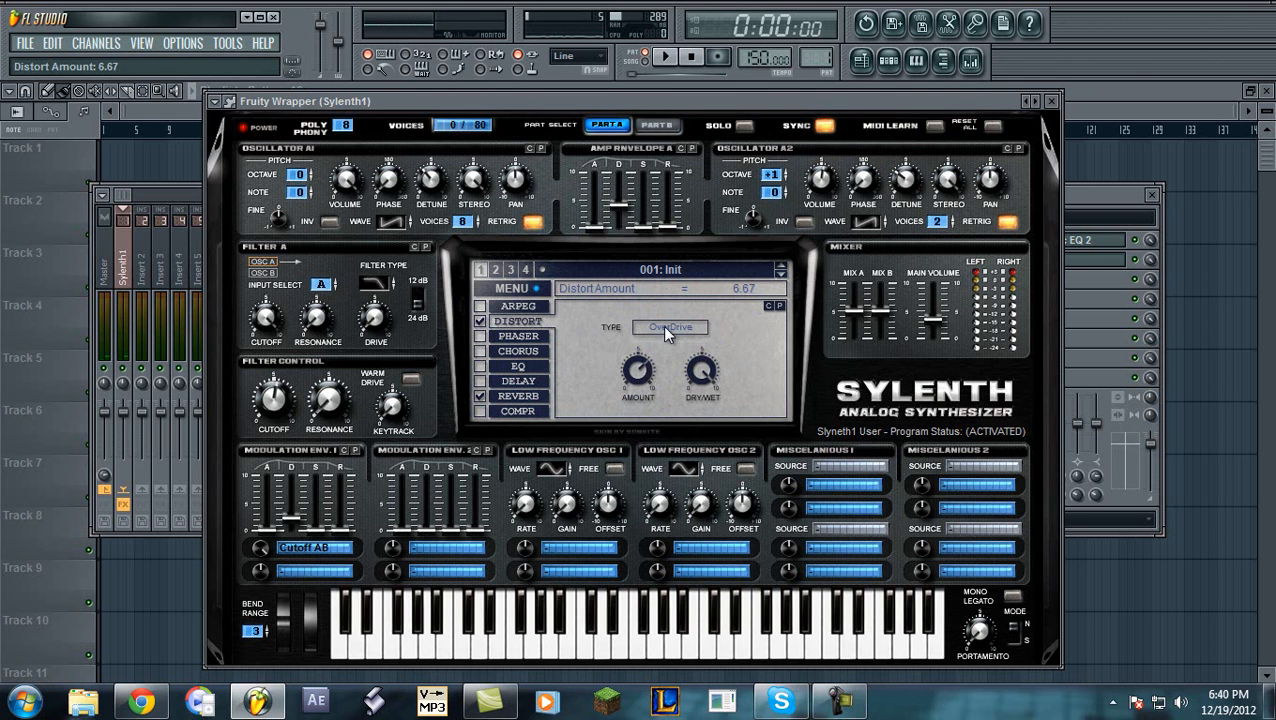
{"action": "left_click_drag", "start_coordinate": [638, 375], "coordinate": [638, 385]}
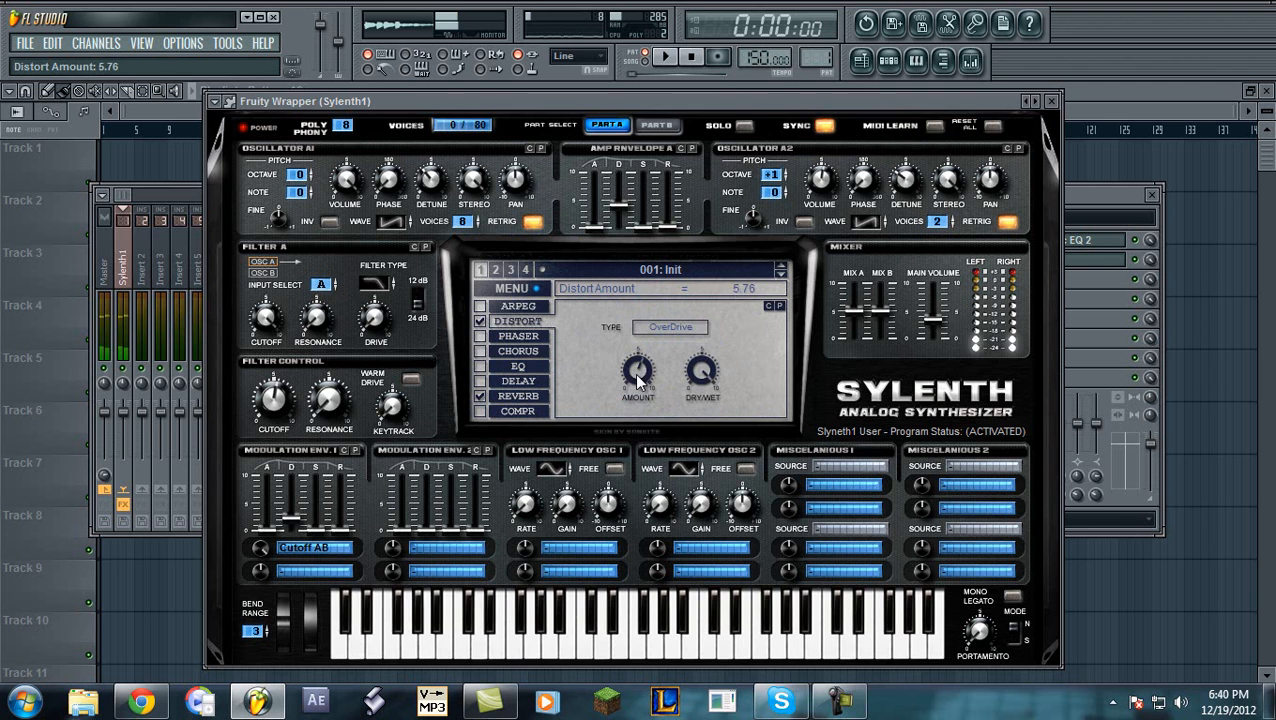
Enable Sylenth1's chorus and set its delay time to 9.73 ms
{"action": "left_click", "coordinate": [480, 351]}
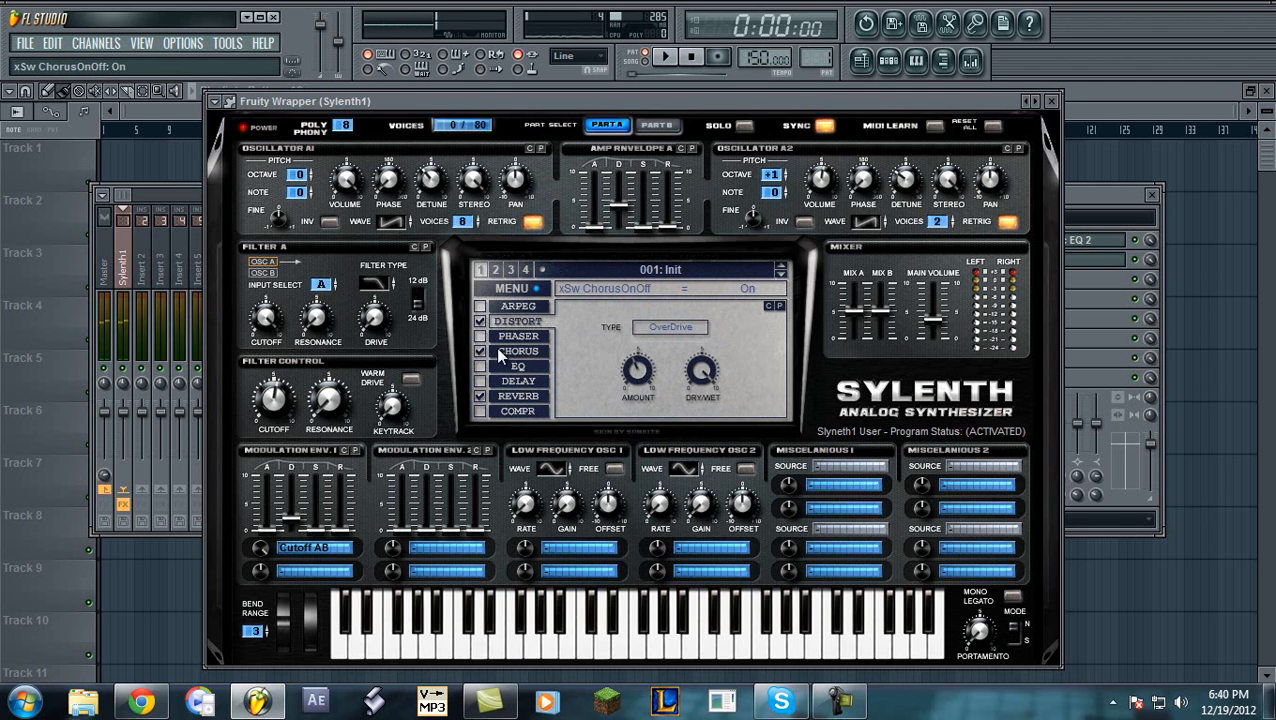
{"action": "left_click", "coordinate": [518, 351]}
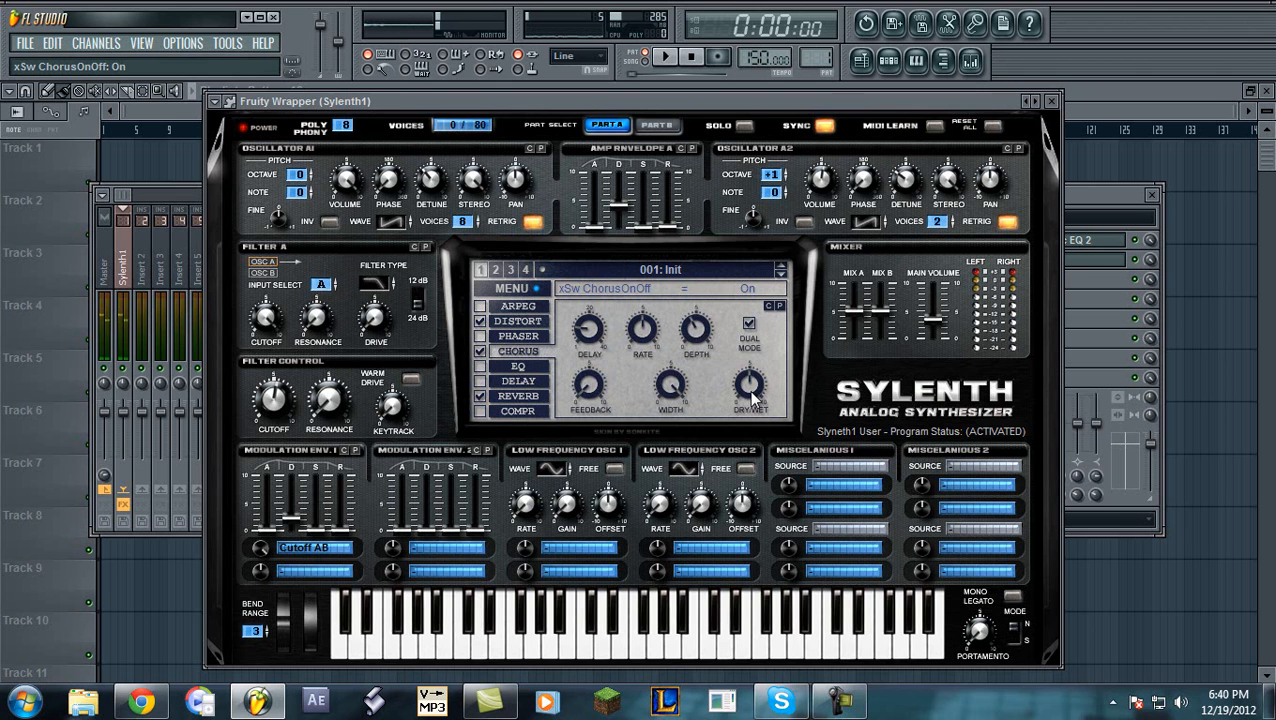
{"action": "mouse_move", "coordinate": [595, 395]}
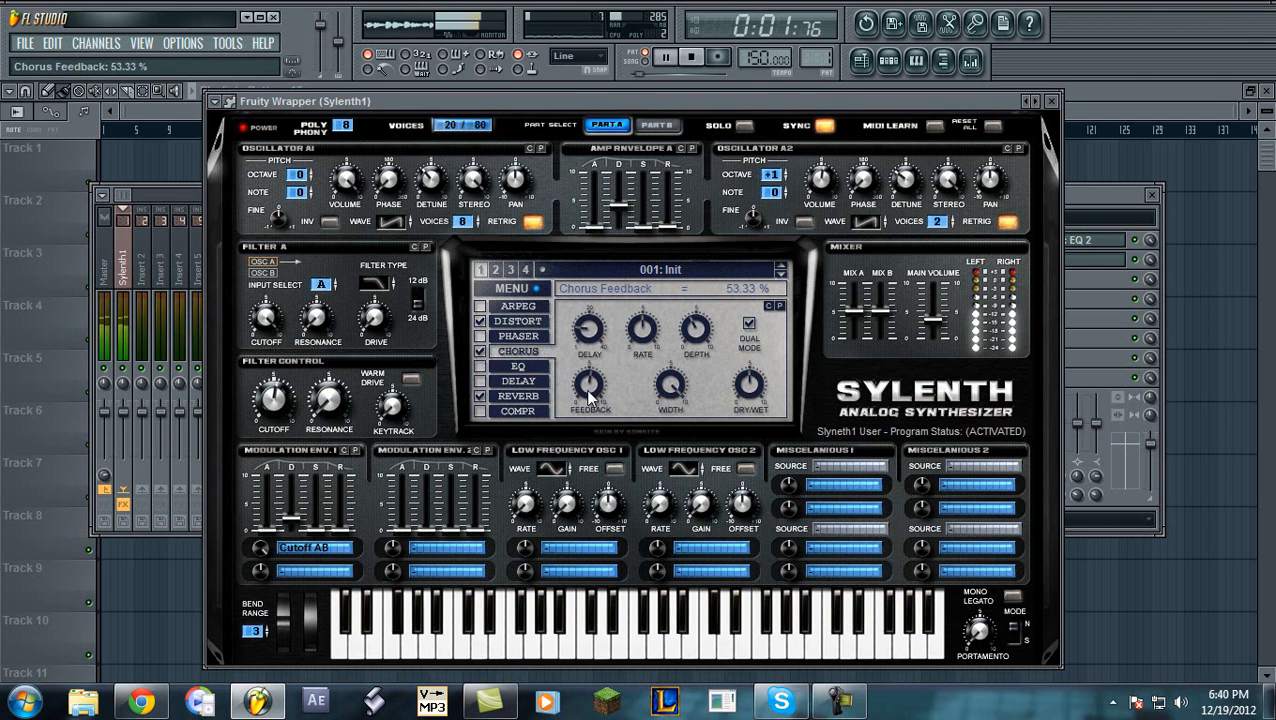
{"action": "mouse_move", "coordinate": [588, 335]}
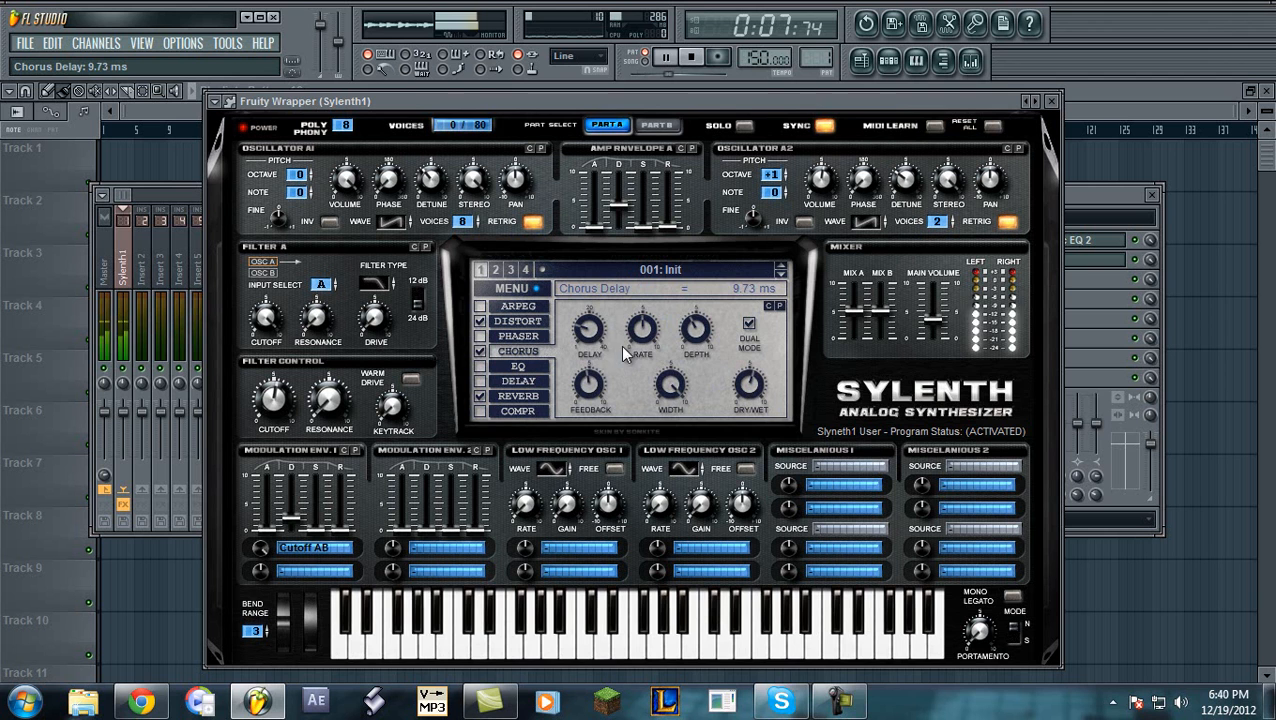
{"action": "left_click_drag", "start_coordinate": [697, 330], "coordinate": [697, 315]}
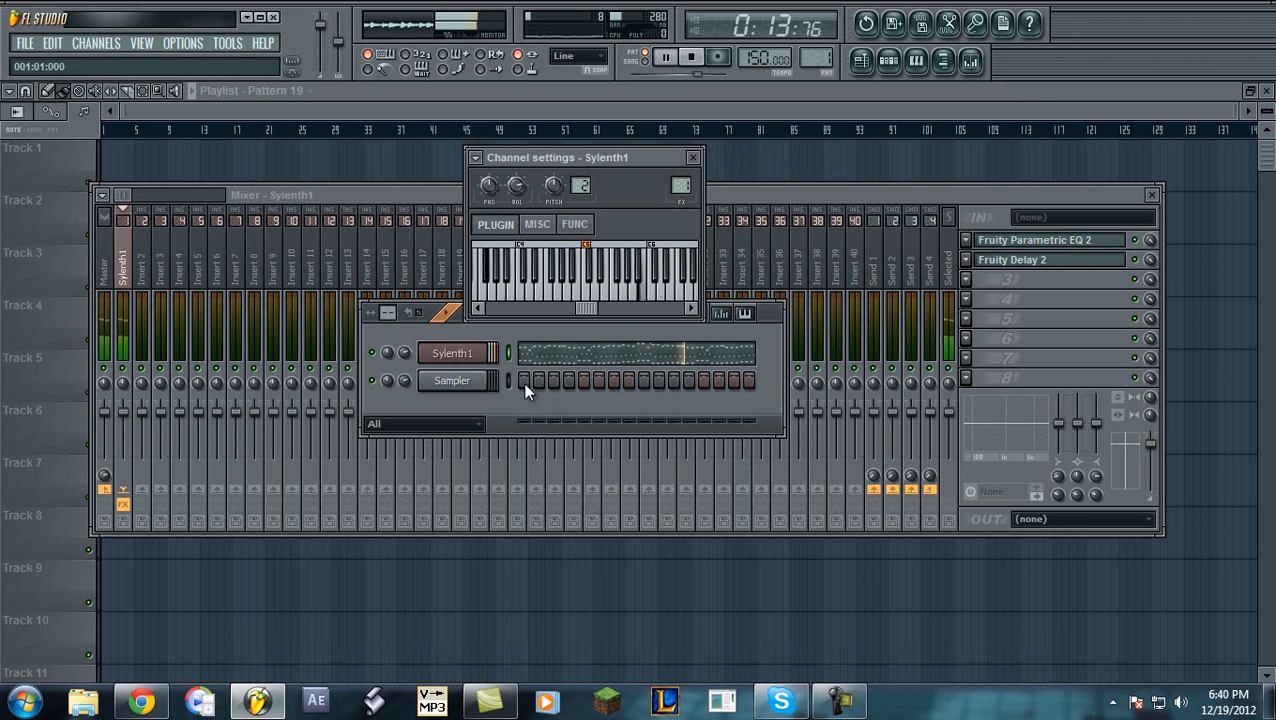
Stop playback and open the Sylenth1 channel's melody in the piano roll
{"action": "left_click", "coordinate": [691, 57]}
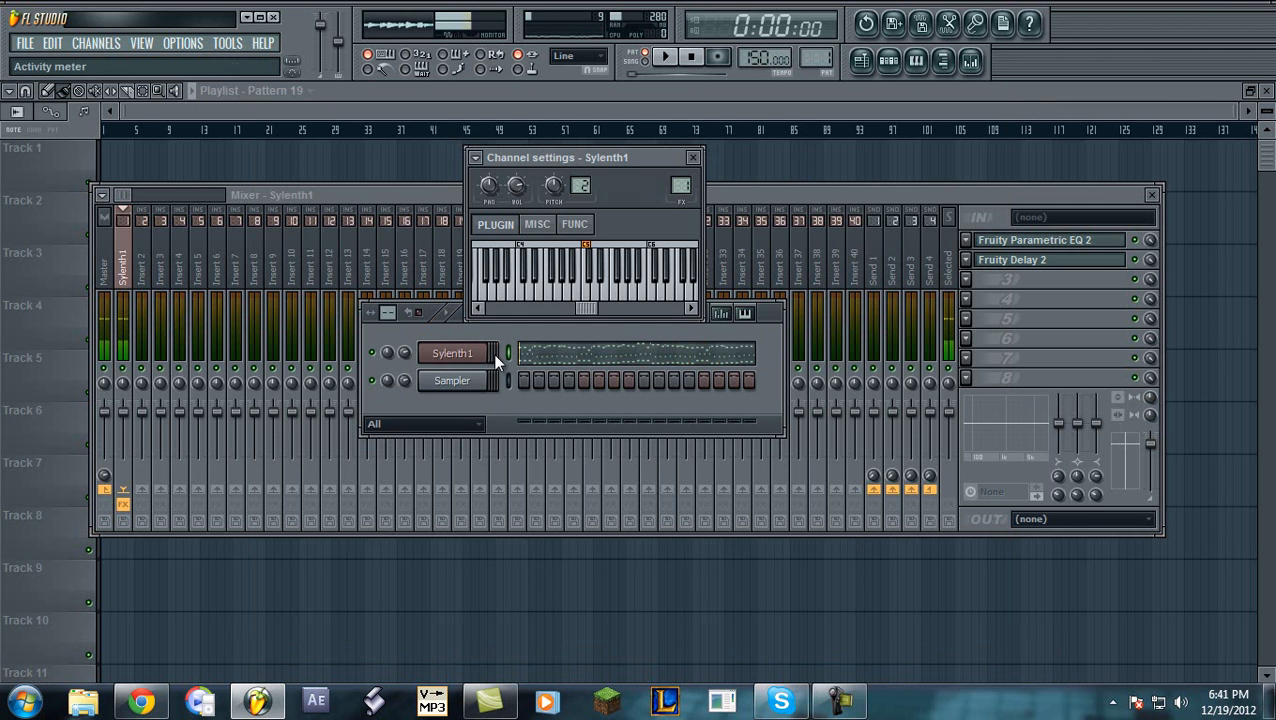
{"action": "left_click", "coordinate": [692, 157]}
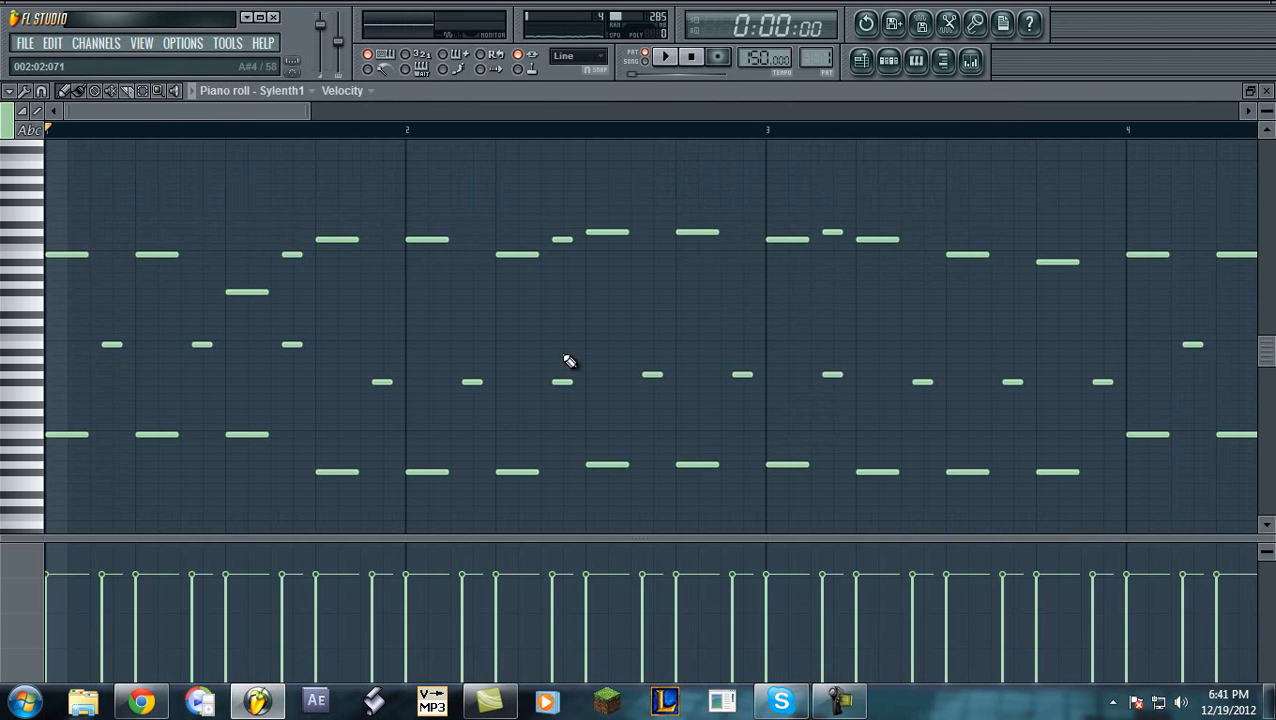
{"action": "mouse_move", "coordinate": [13, 91]}
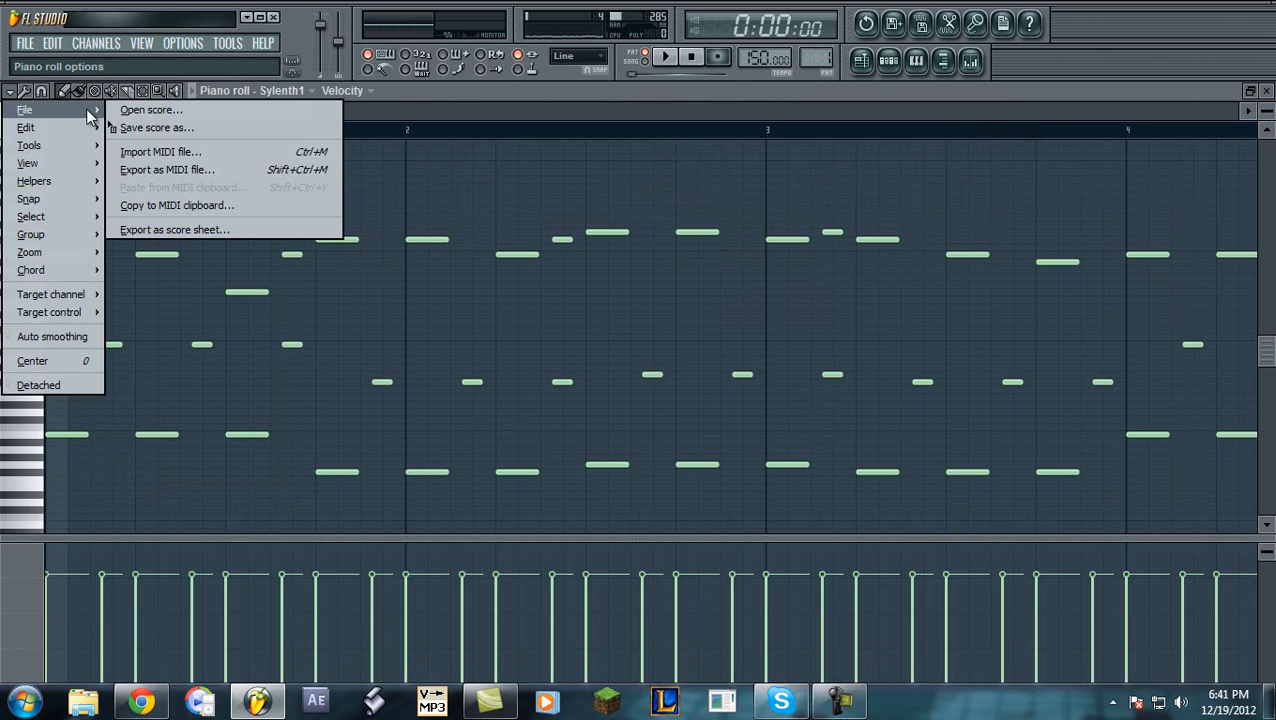
Start a MIDI import in the piano roll and pick a melody file from the Midis folder
{"action": "left_click", "coordinate": [160, 151]}
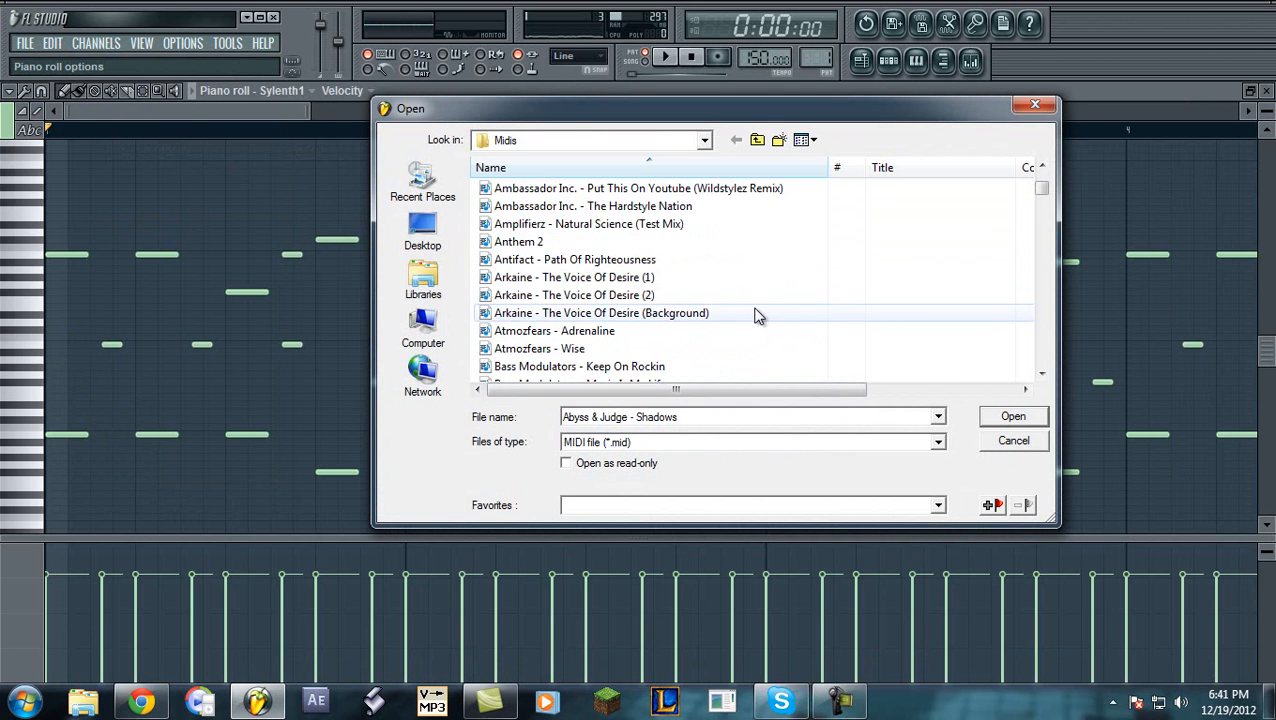
{"action": "scroll", "scroll_direction": "down", "scroll_amount": 3}
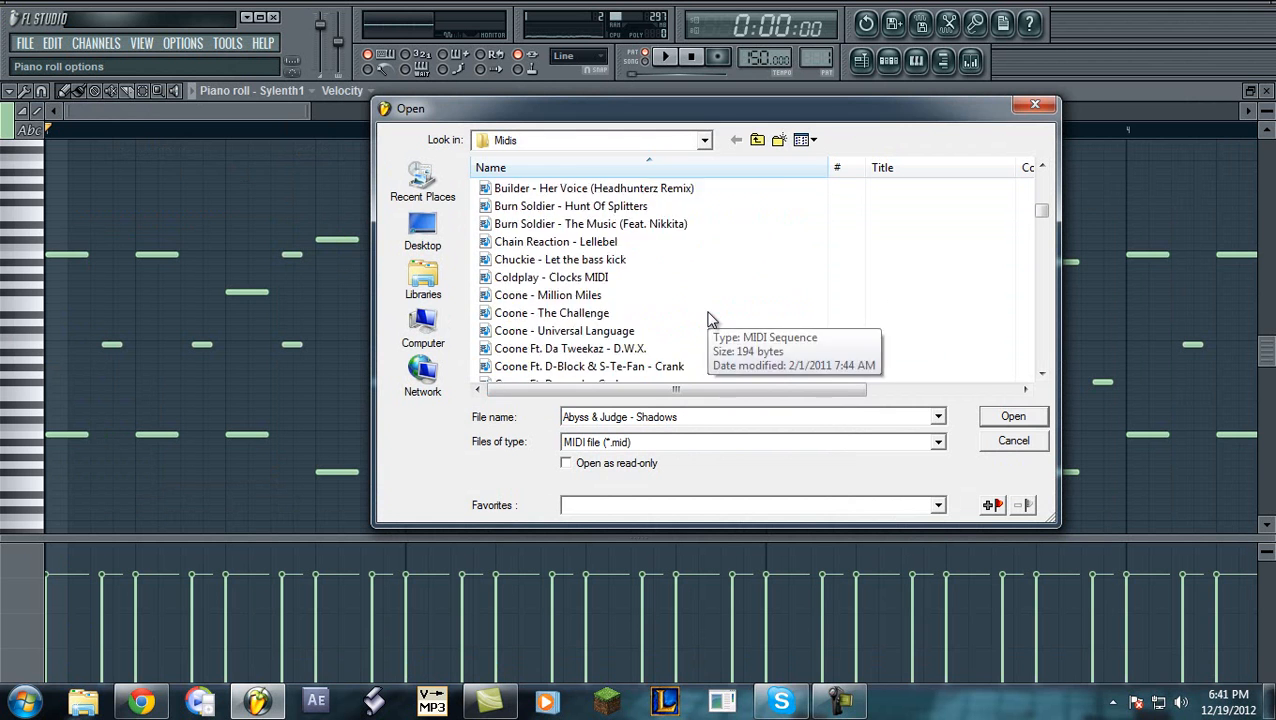
{"action": "scroll", "scroll_direction": "down", "scroll_amount": 3}
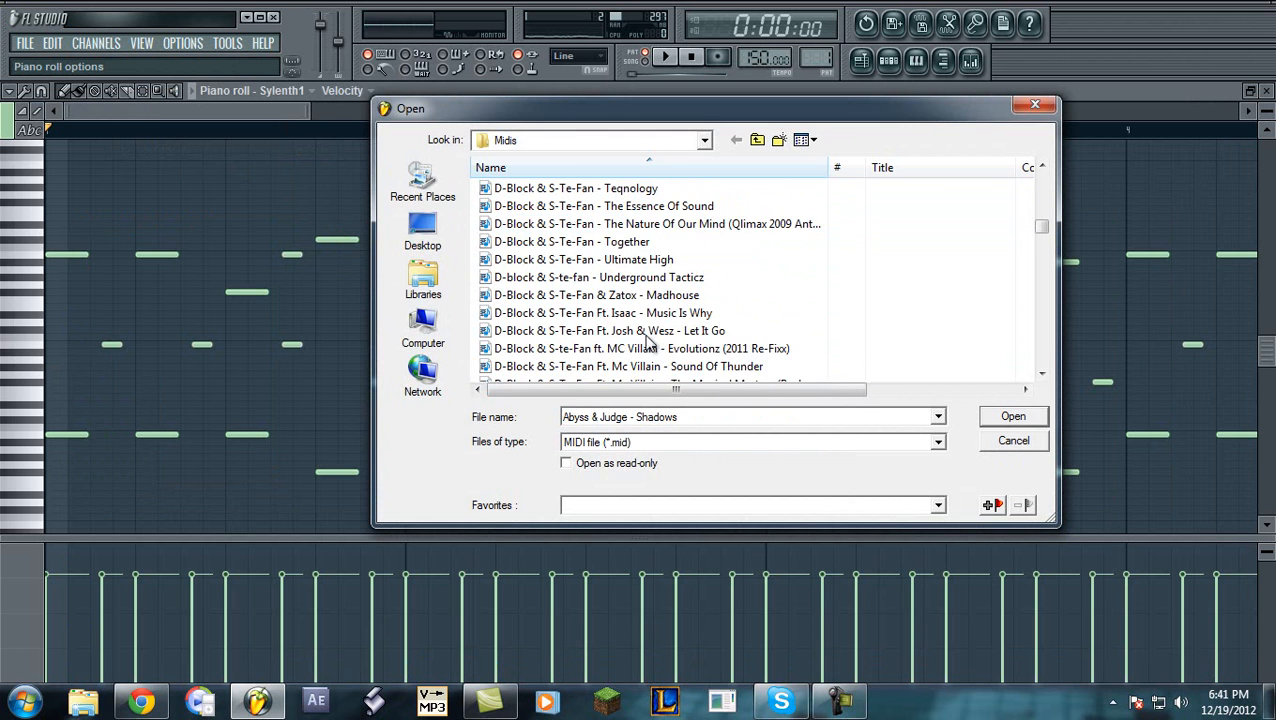
{"action": "scroll", "scroll_direction": "down", "scroll_amount": 3}
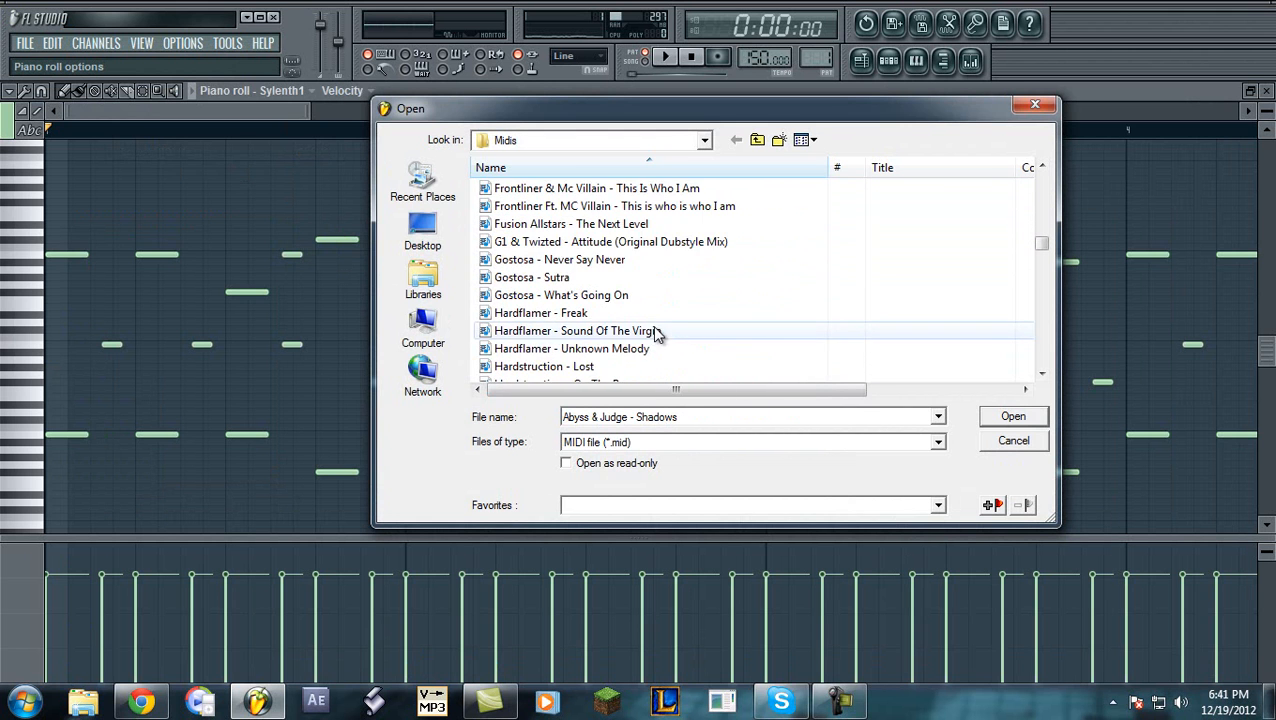
{"action": "scroll", "scroll_direction": "down", "scroll_amount": 3}
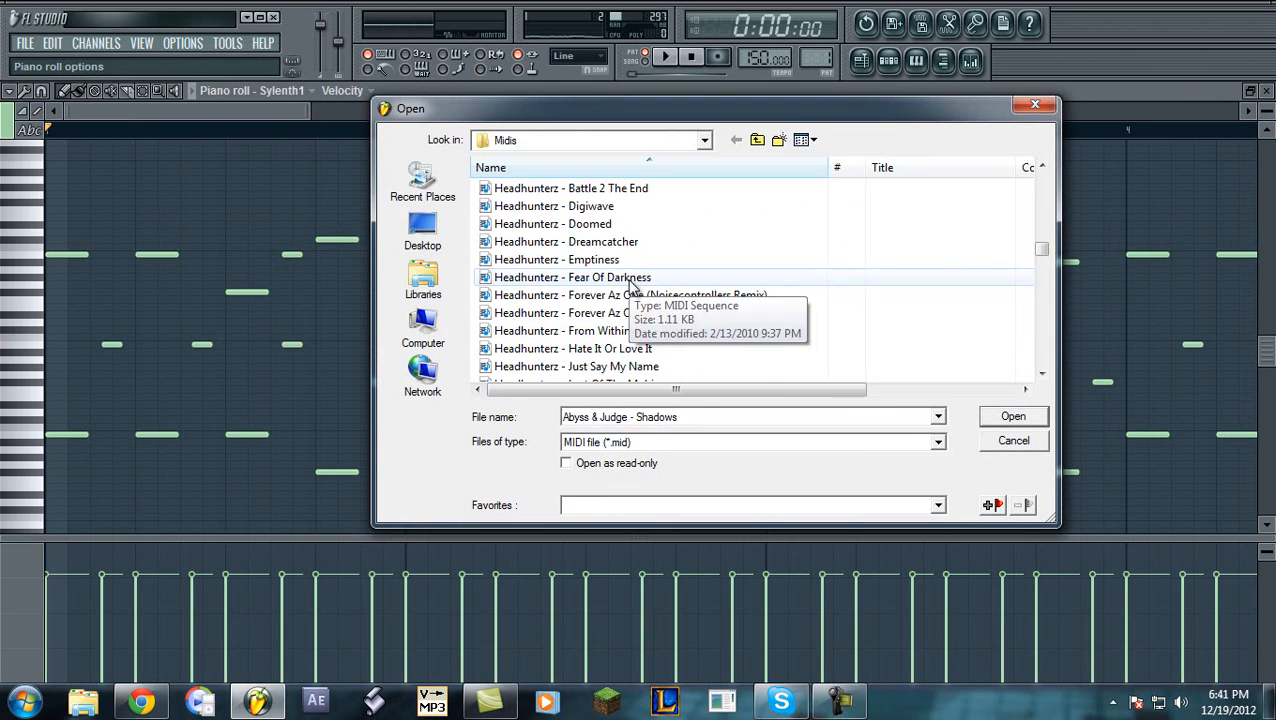
{"action": "left_click", "coordinate": [1012, 416]}
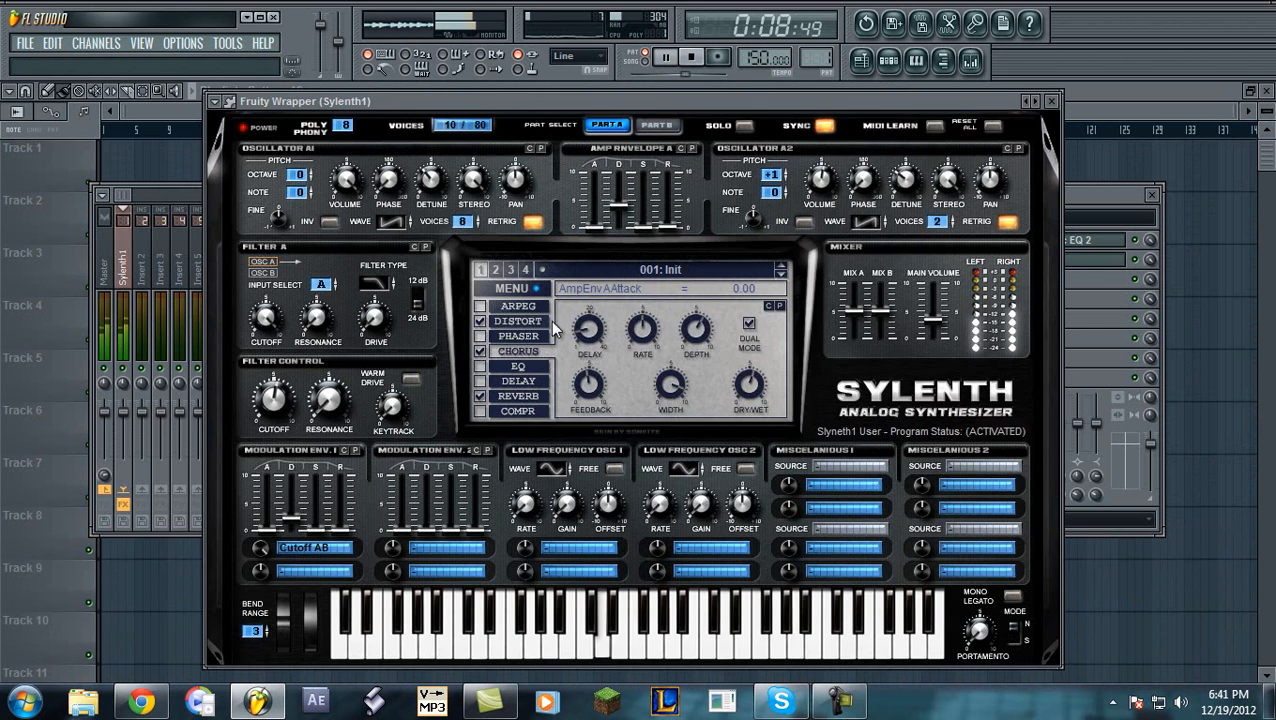
Check the Sylenth1 effects section's distortion and chorus settings during playback
{"action": "left_click", "coordinate": [518, 320]}
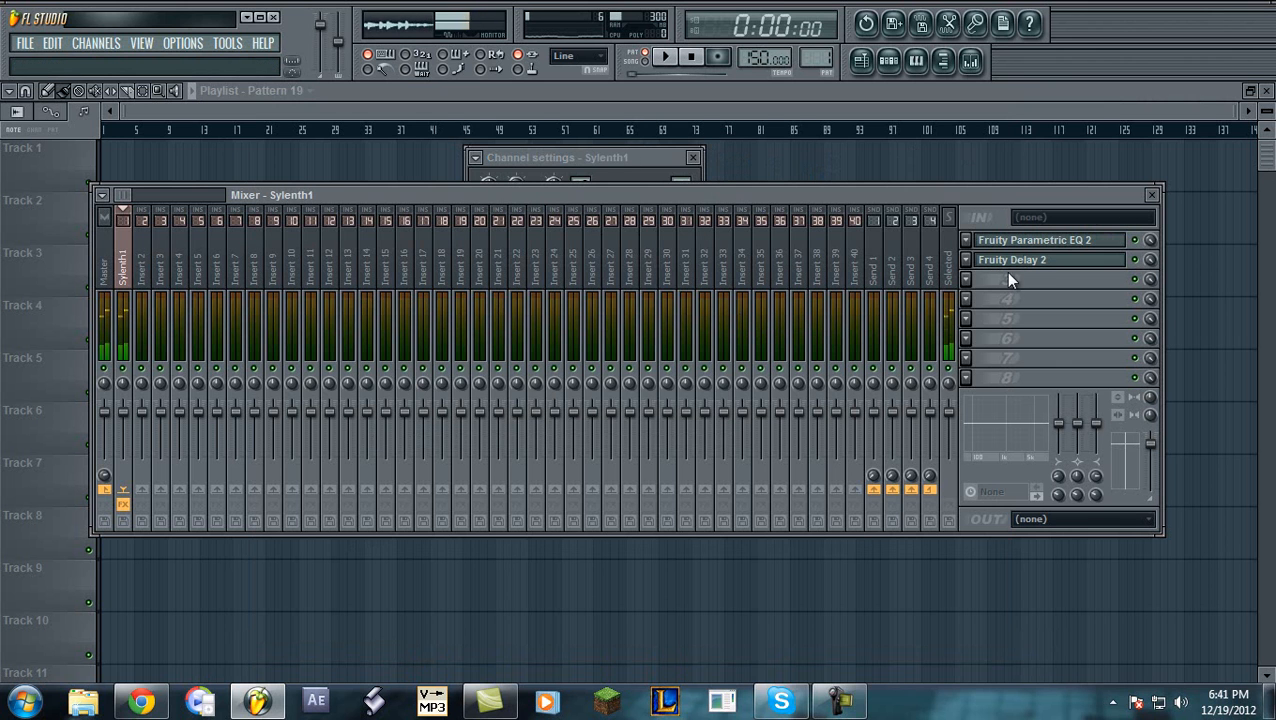
Open and close the Parametric EQ 2 window, then bring Sylenth1's channel settings forward
{"action": "left_click", "coordinate": [1040, 240]}
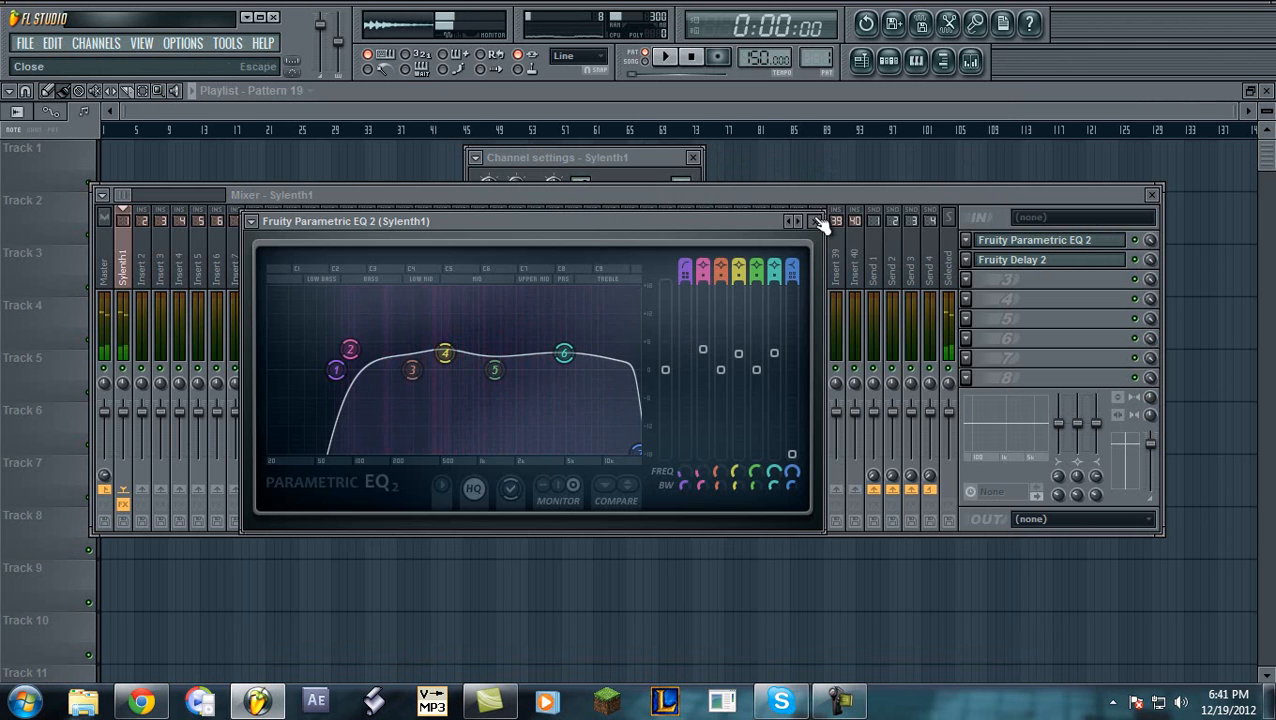
{"action": "left_click", "coordinate": [817, 221]}
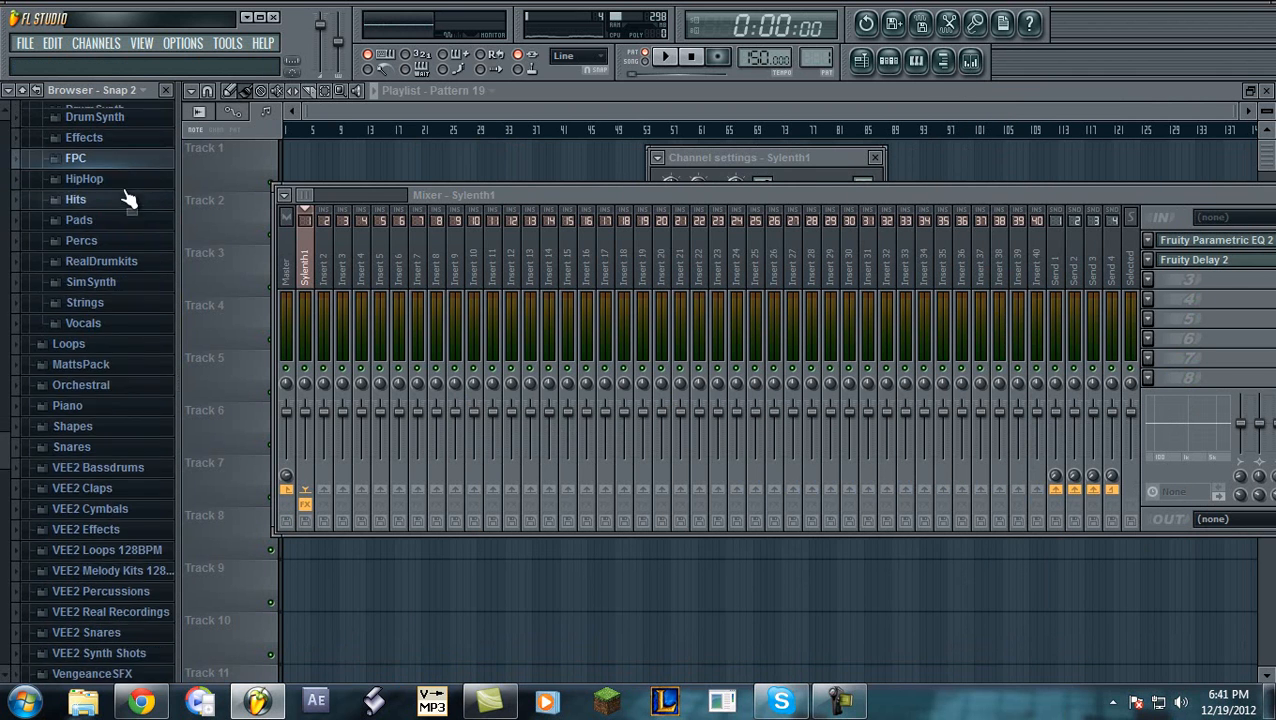
{"action": "scroll", "scroll_direction": "up", "scroll_amount": 3}
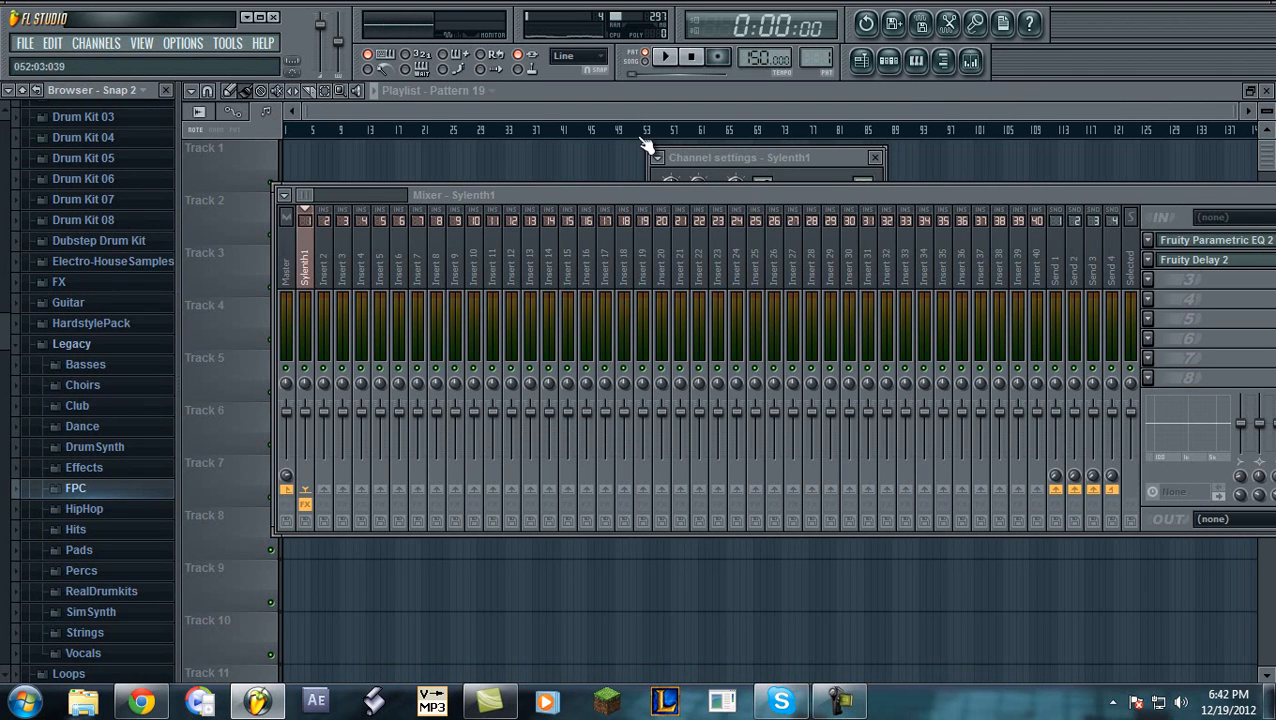
{"action": "left_click", "coordinate": [888, 62]}
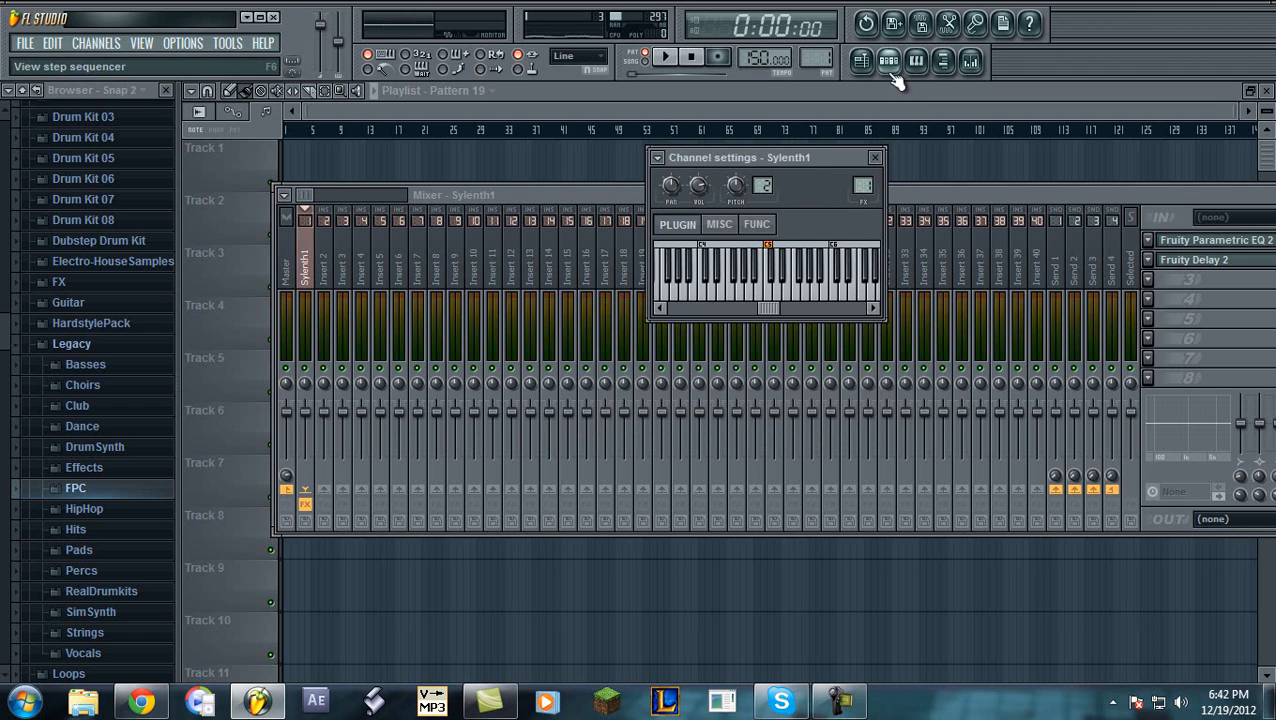